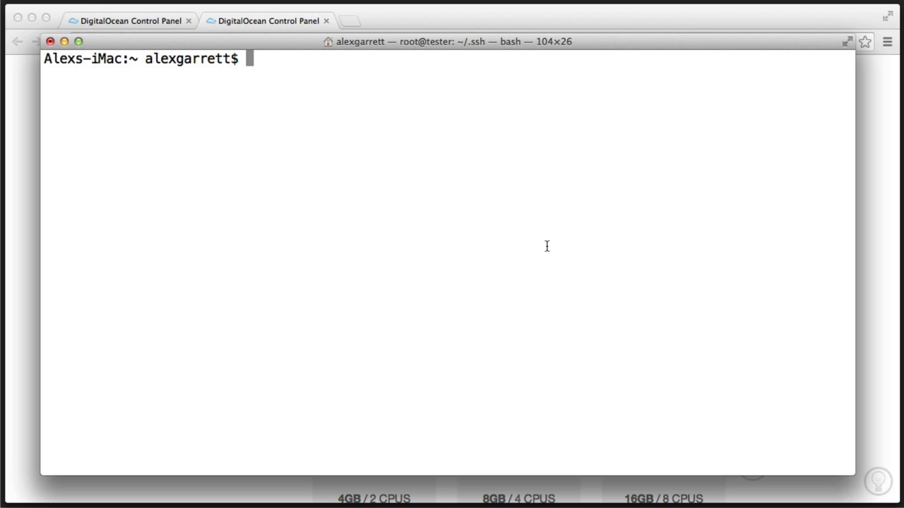
- Run ssh-keygen -t rsa with the default path and an empty passphrase
{"action": "type", "text": "ss"}
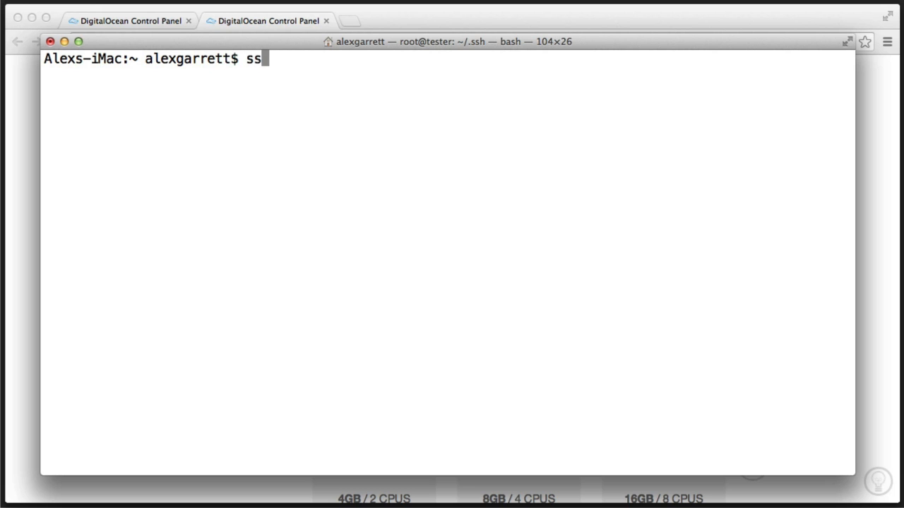
{"action": "type", "text": "h-keygen -t"}
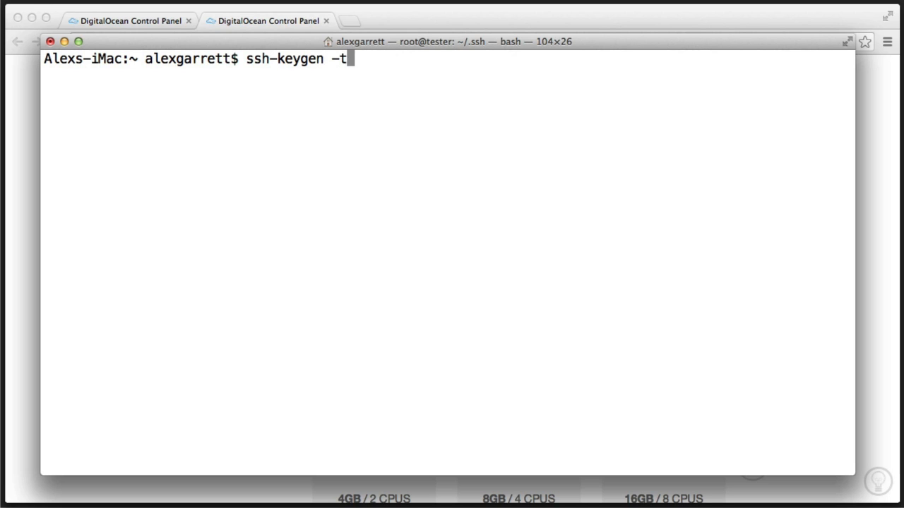
{"action": "type", "text": "rsa"}
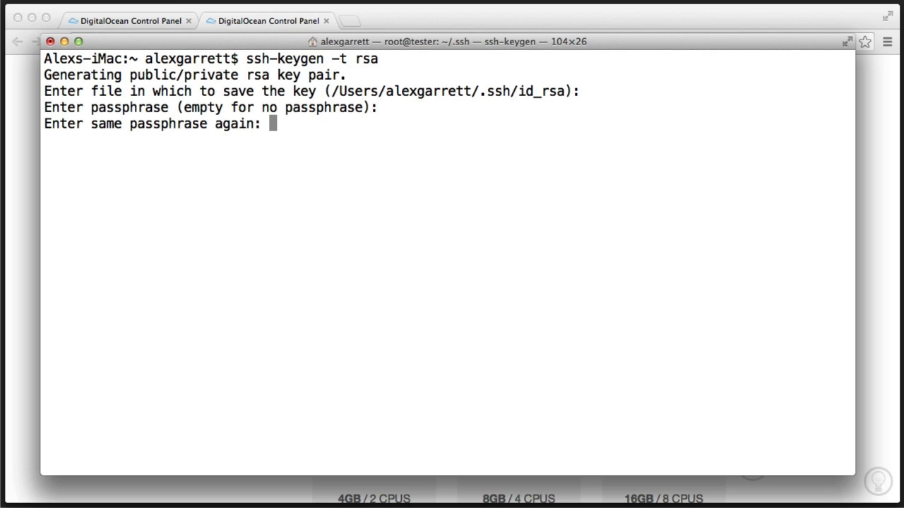
{"action": "key", "text": "enter"}
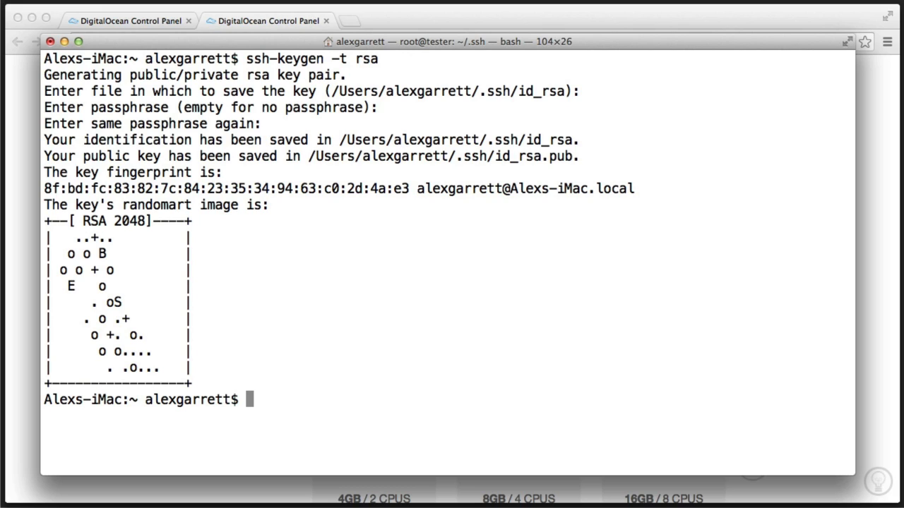
- Change into /Users/alexg/.ssh and list its files
{"action": "type", "text": "cd"}
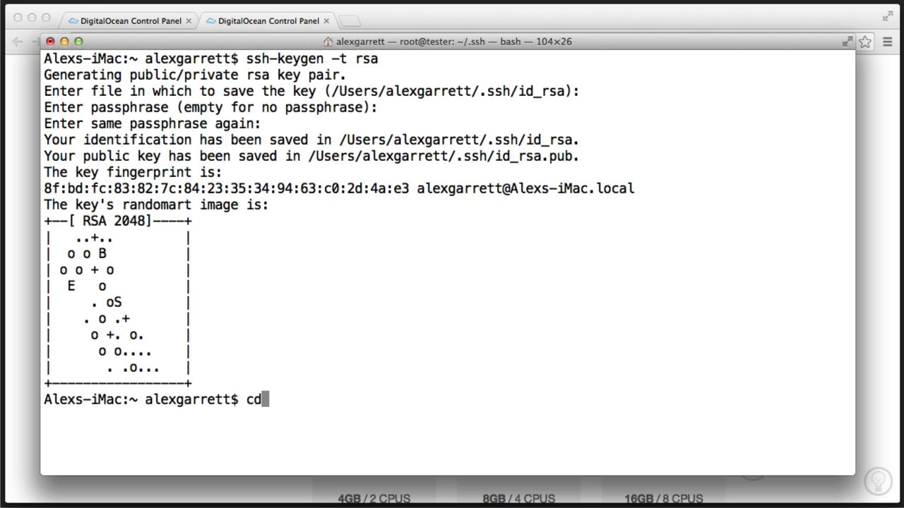
{"action": "type", "text": "/User"}
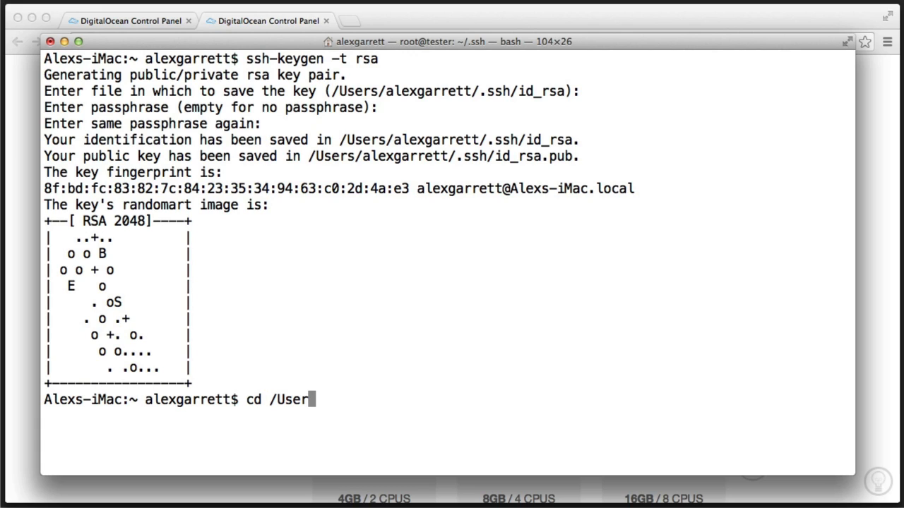
{"action": "type", "text": "s/alexgarrett/.ssh"}
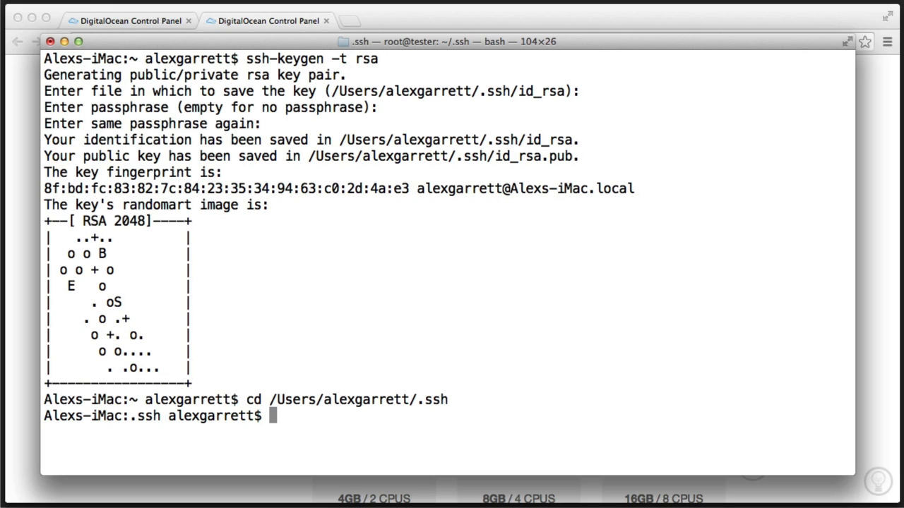
{"action": "type", "text": "ls"}
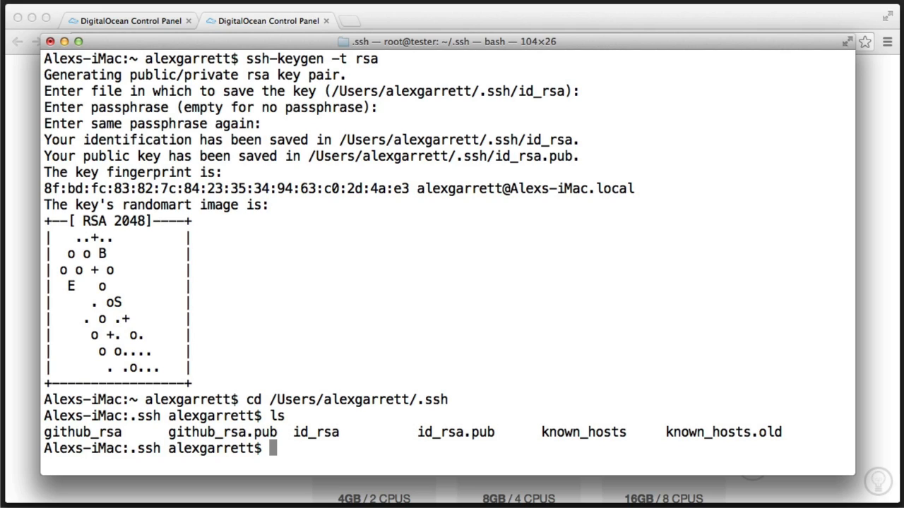
- Open id_rsa.pub in TextEdit with open -e
{"action": "type", "text": "open"}
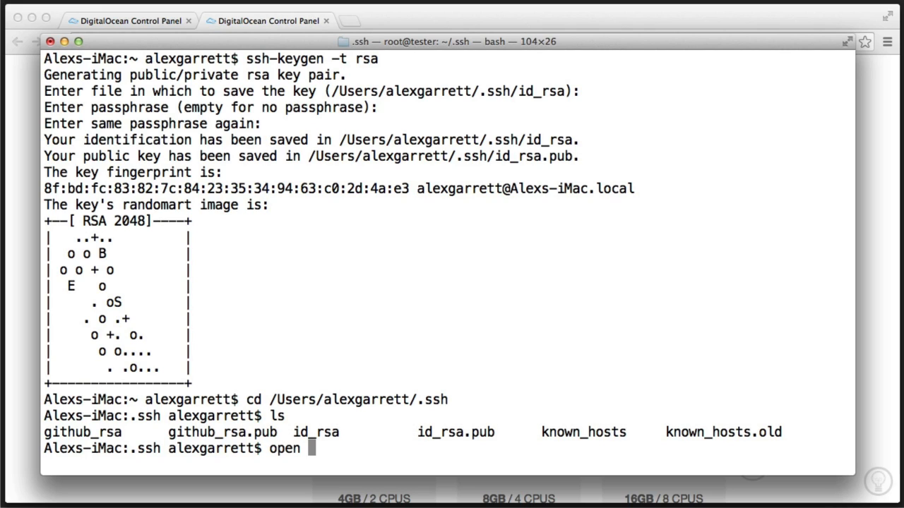
{"action": "type", "text": "-e"}
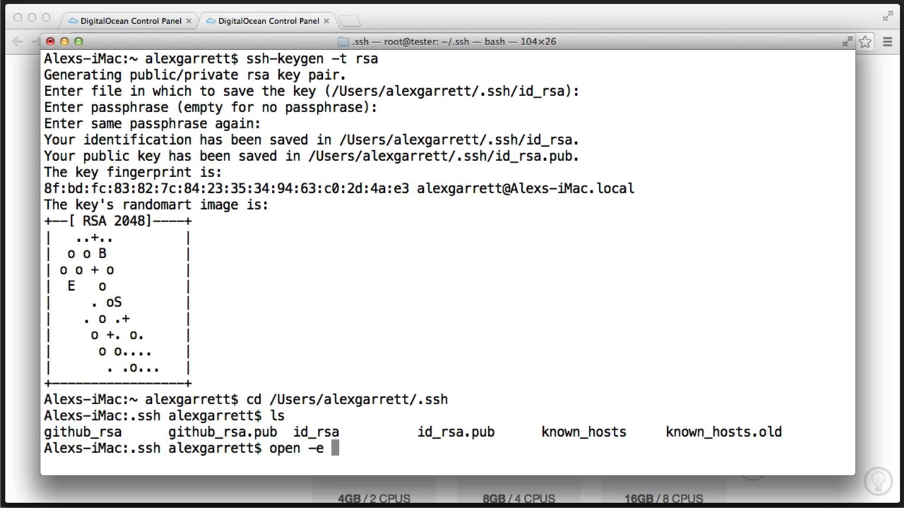
{"action": "type", "text": "id_"}
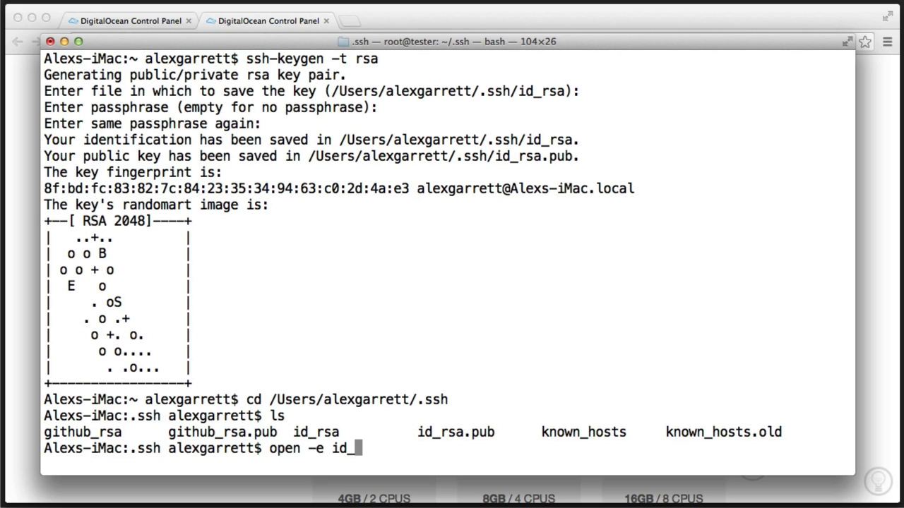
{"action": "type", "text": "rsa.pub"}
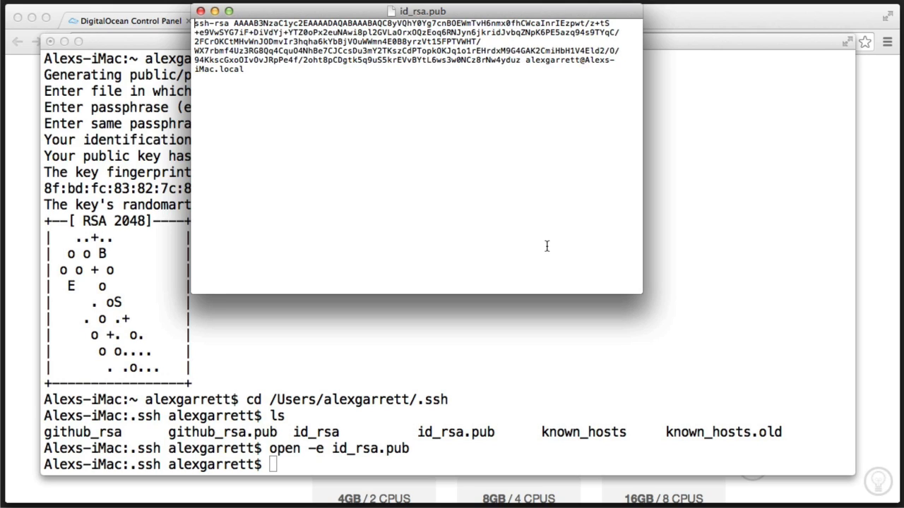
{"action": "mouse_move", "coordinate": [405, 127]}
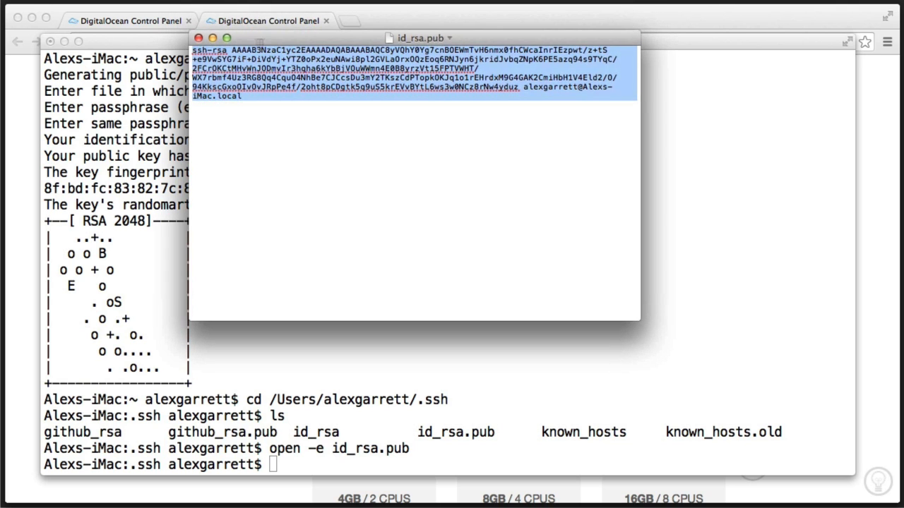
- Bring the DigitalOcean control panel forward and go to the SSH Keys page
{"action": "left_click", "coordinate": [198, 37]}
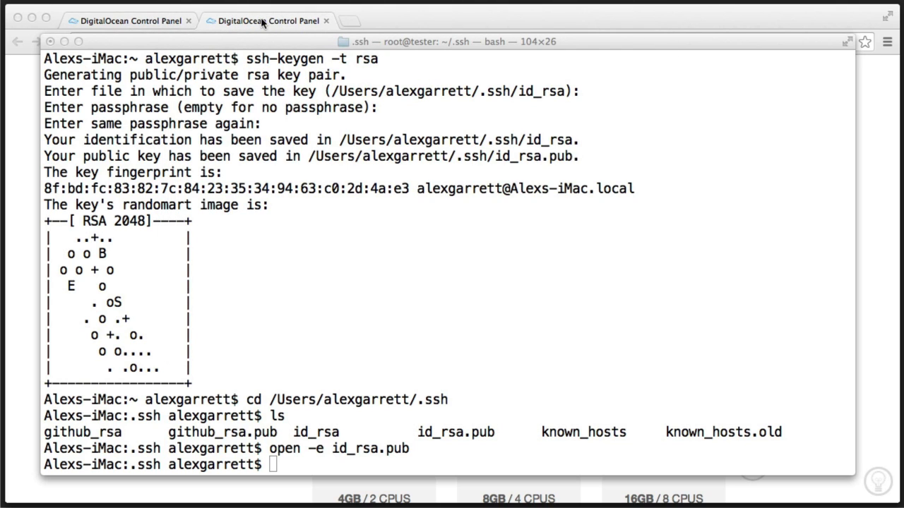
{"action": "left_click", "coordinate": [127, 21]}
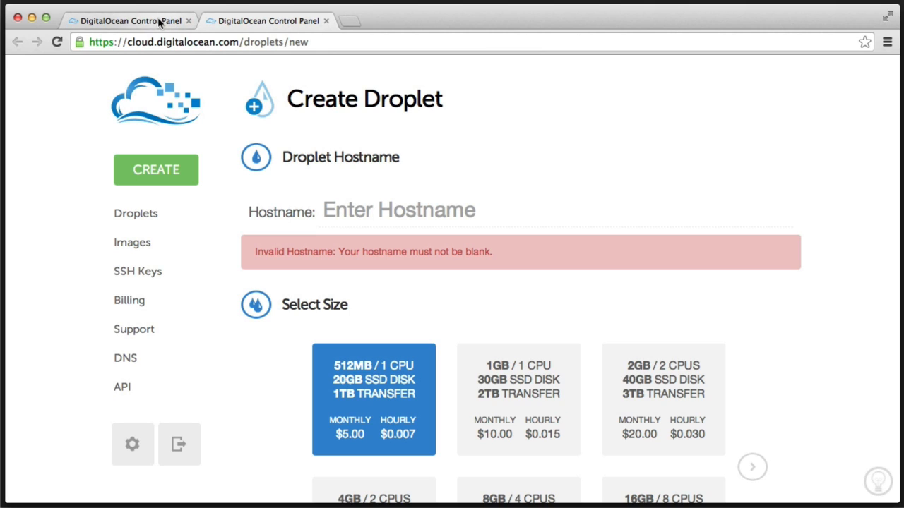
{"action": "left_click", "coordinate": [138, 271]}
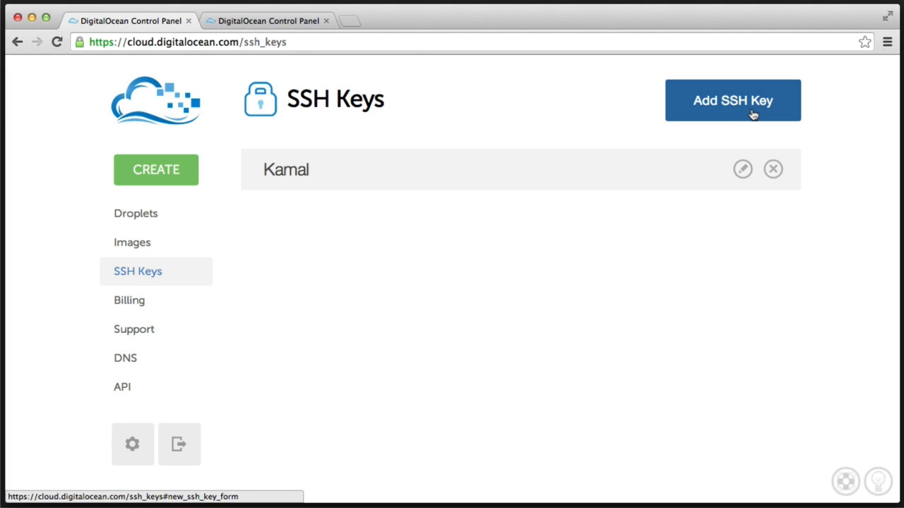
- Create an SSH key named 'Alex' and return to the Create Droplet page
{"action": "left_click", "coordinate": [733, 100]}
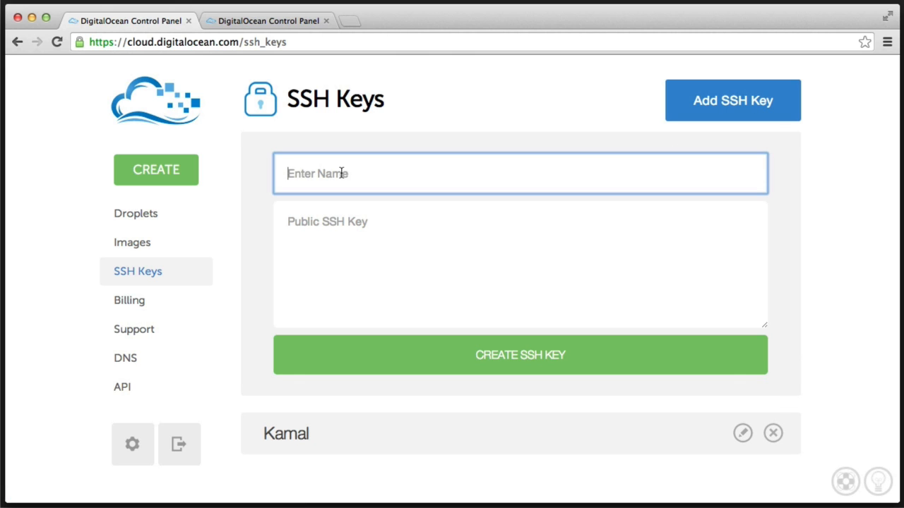
{"action": "type", "text": "Alex"}
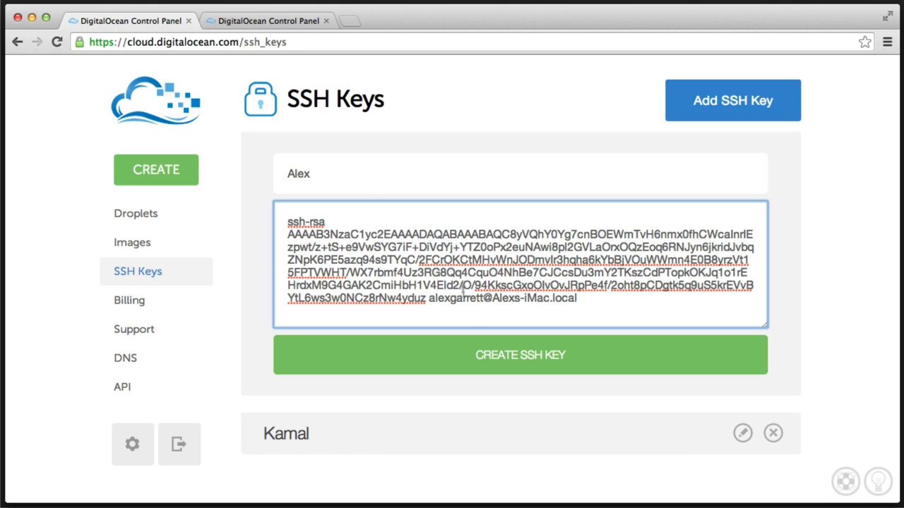
{"action": "left_click", "coordinate": [520, 354]}
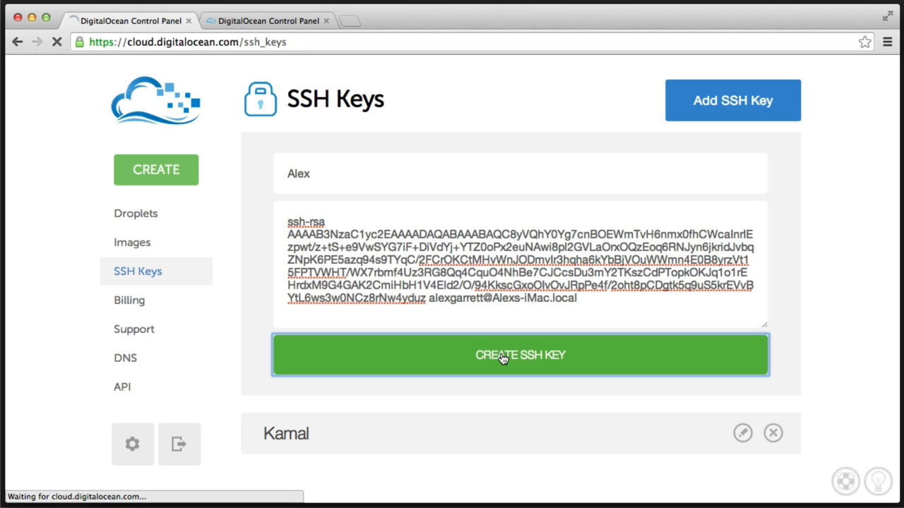
{"action": "left_click", "coordinate": [520, 355]}
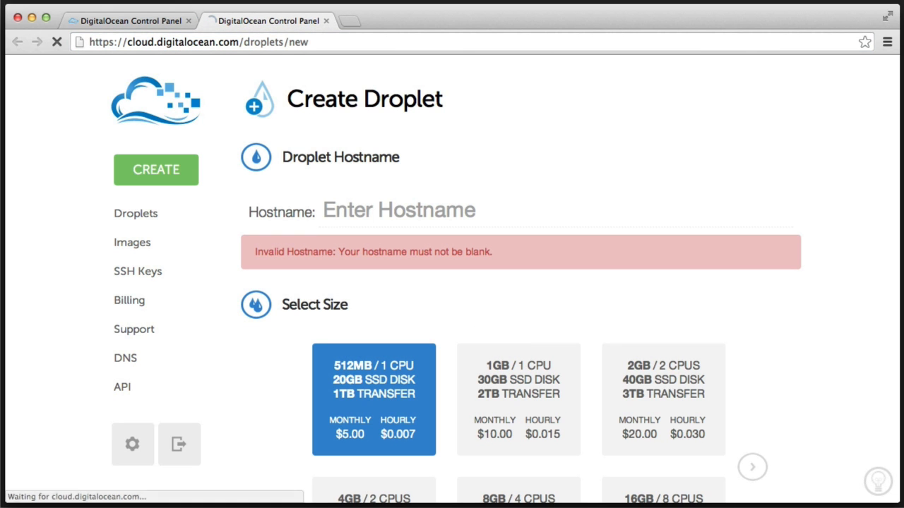
- Set the droplet hostname to 'tester-secure'
{"action": "left_click", "coordinate": [399, 210]}
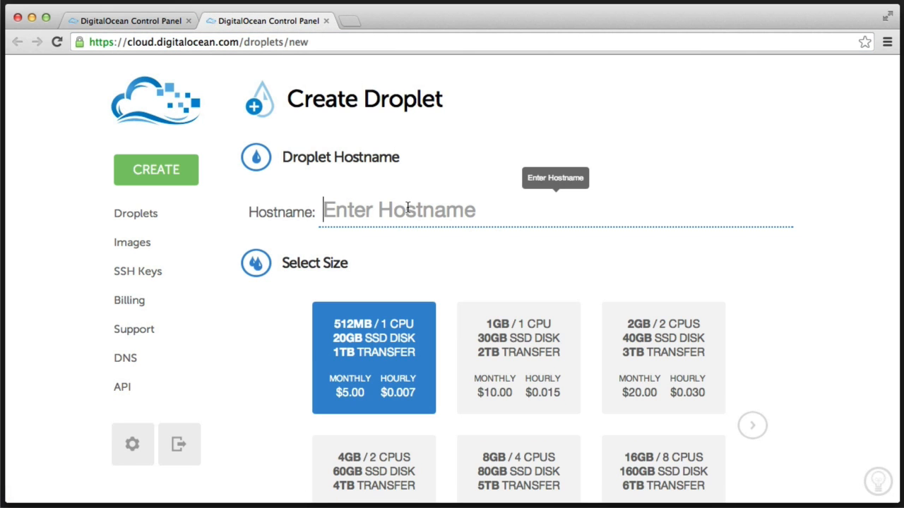
{"action": "type", "text": "tester-sec"}
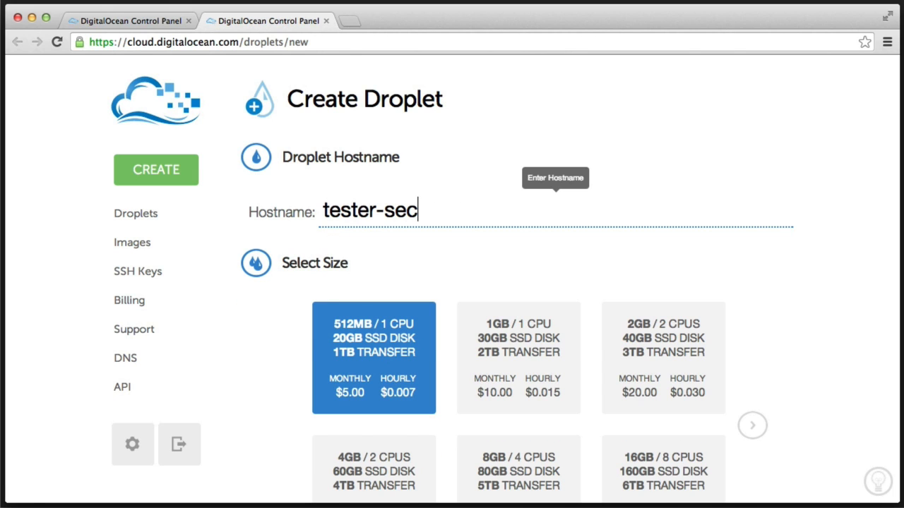
{"action": "type", "text": "ure"}
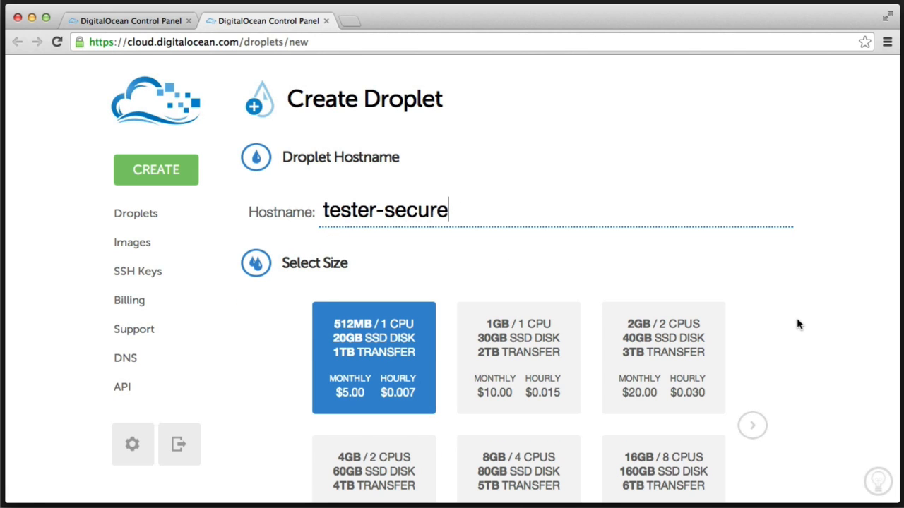
- Attach the second SSH key (Alex) and submit the droplet creation
{"action": "scroll", "scroll_direction": "down", "scroll_amount": 3}
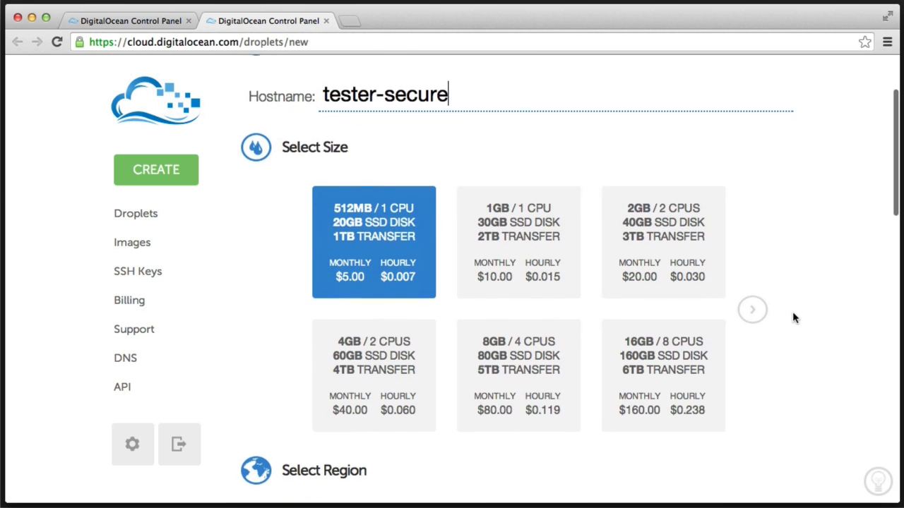
{"action": "scroll", "scroll_direction": "down", "scroll_amount": 3}
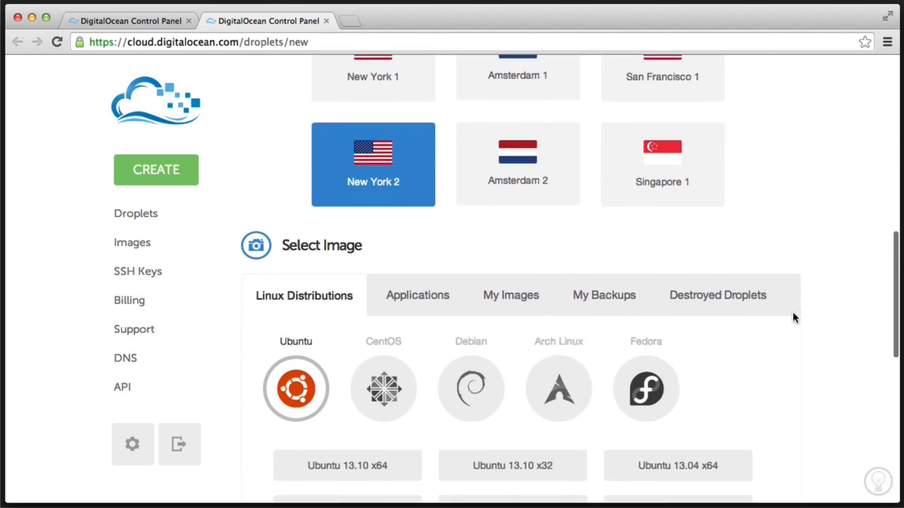
{"action": "scroll", "scroll_direction": "down", "scroll_amount": 3}
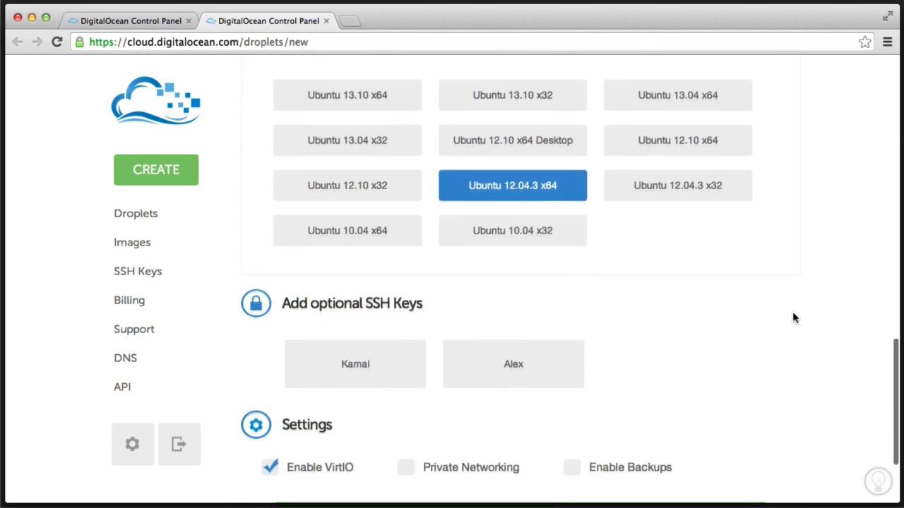
{"action": "scroll", "scroll_direction": "down", "scroll_amount": 3}
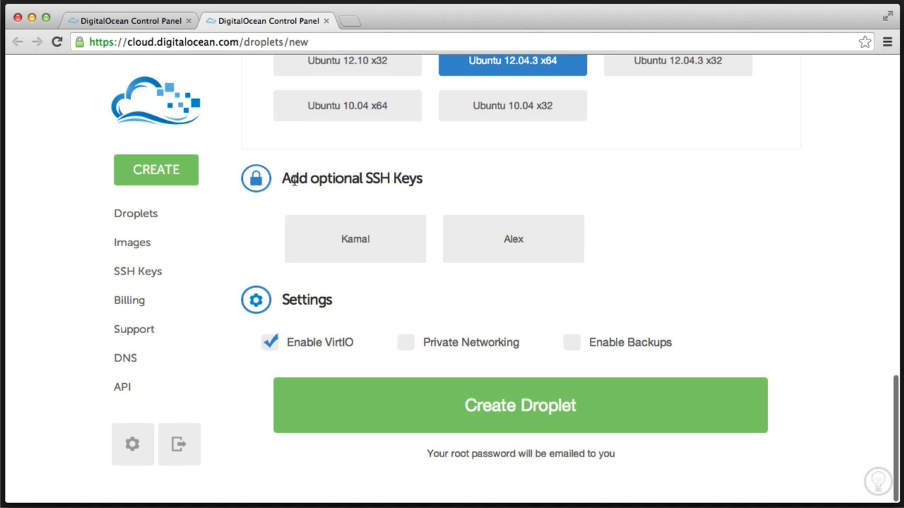
{"action": "mouse_move", "coordinate": [378, 181]}
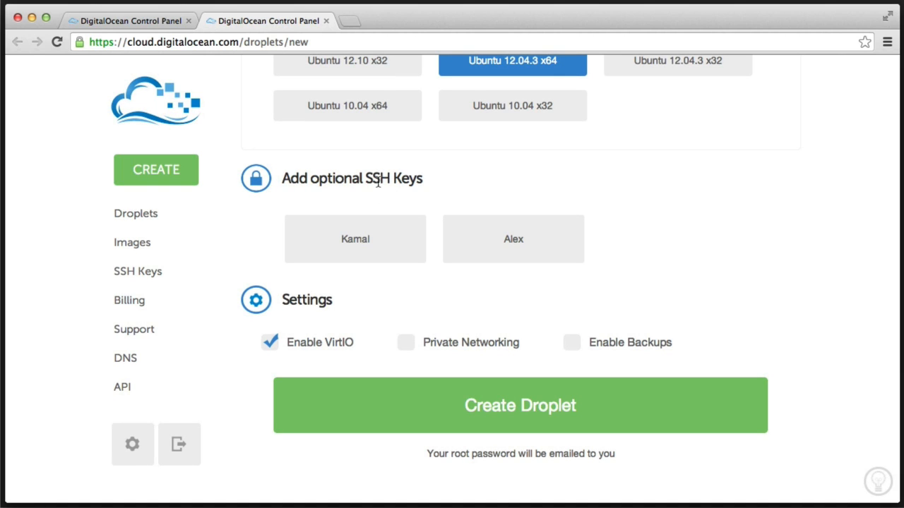
{"action": "left_click", "coordinate": [513, 239]}
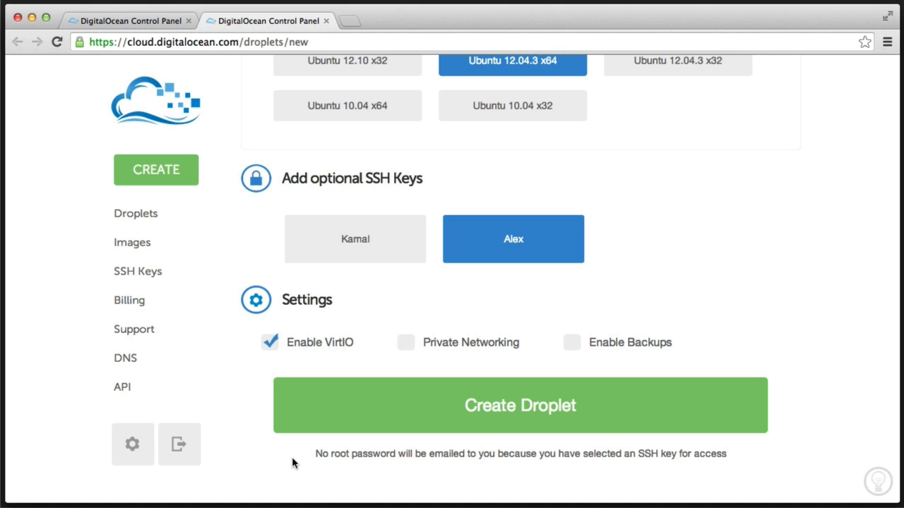
{"action": "left_click", "coordinate": [520, 405]}
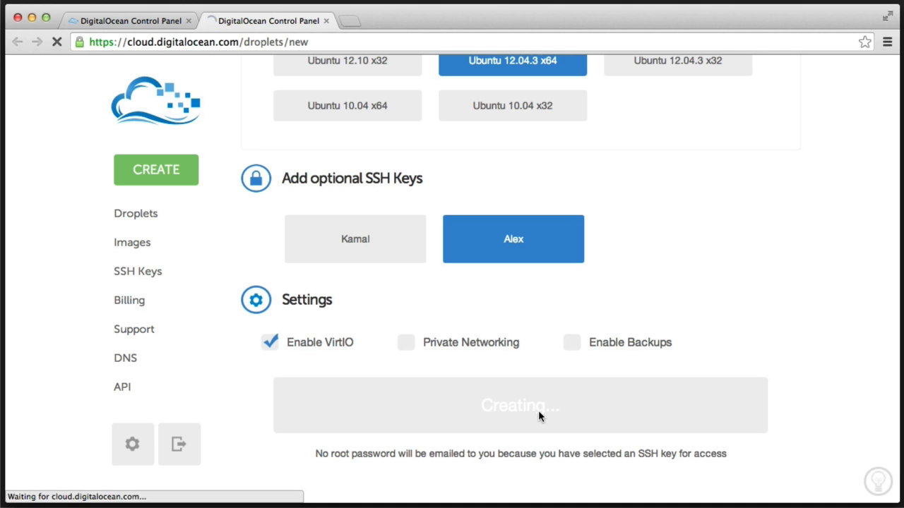
{"action": "left_click", "coordinate": [520, 405]}
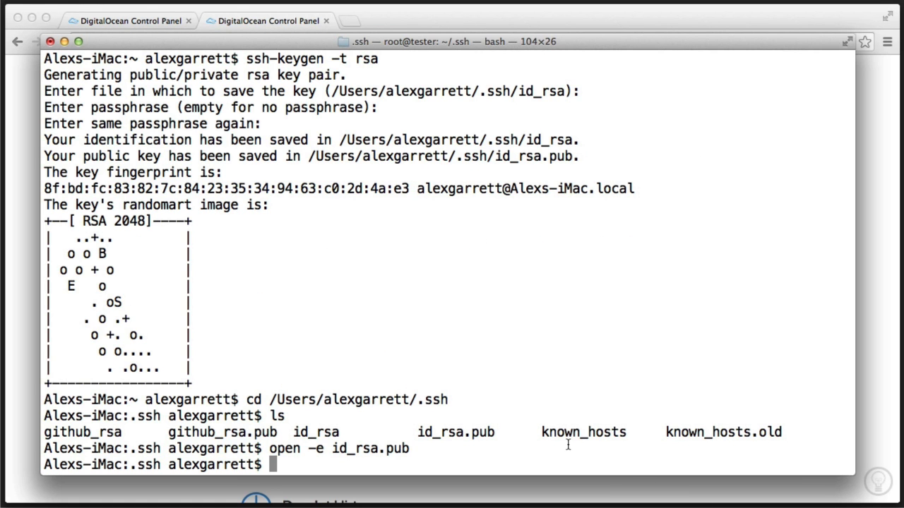
{"action": "type", "text": "ssh"}
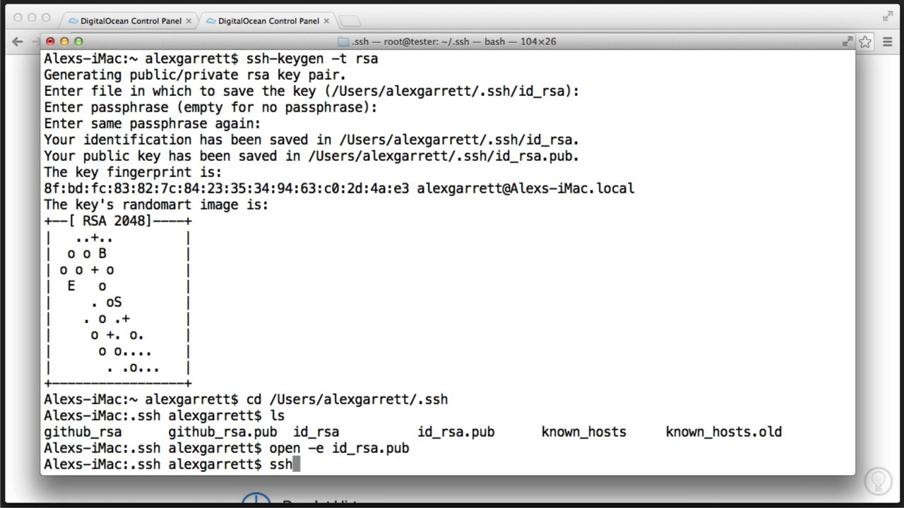
{"action": "type", "text": "root@"}
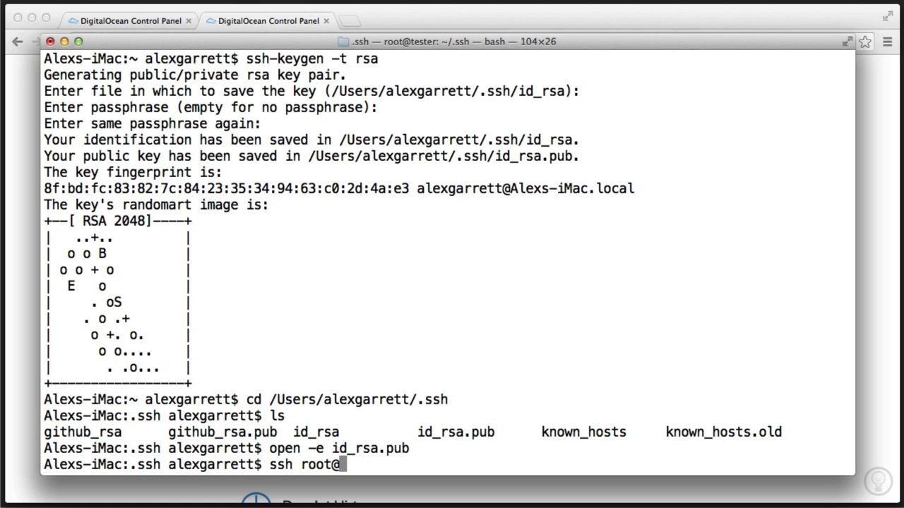
{"action": "left_click", "coordinate": [268, 20]}
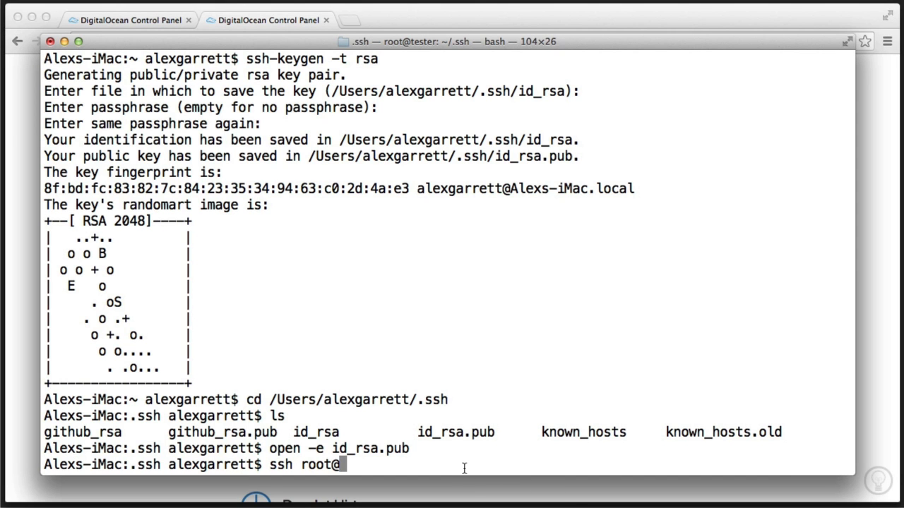
{"action": "type", "text": "107.170.106.66"}
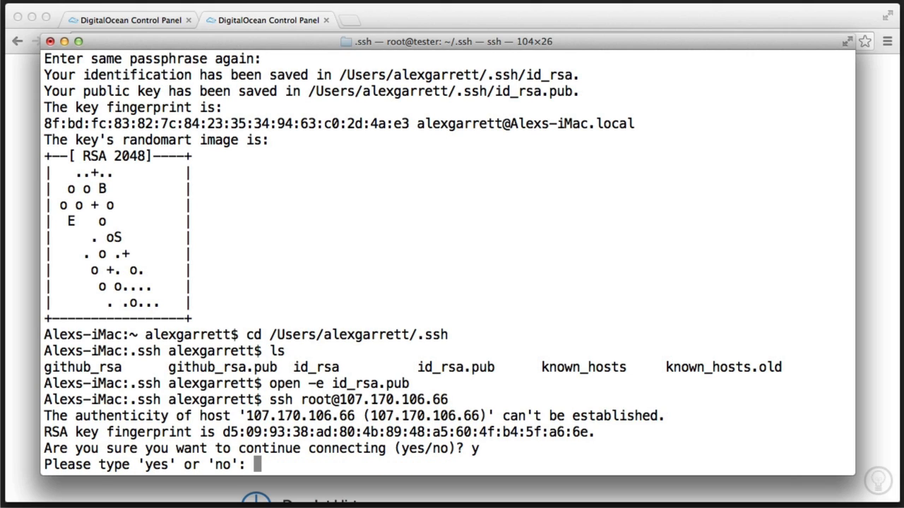
{"action": "type", "text": "yes"}
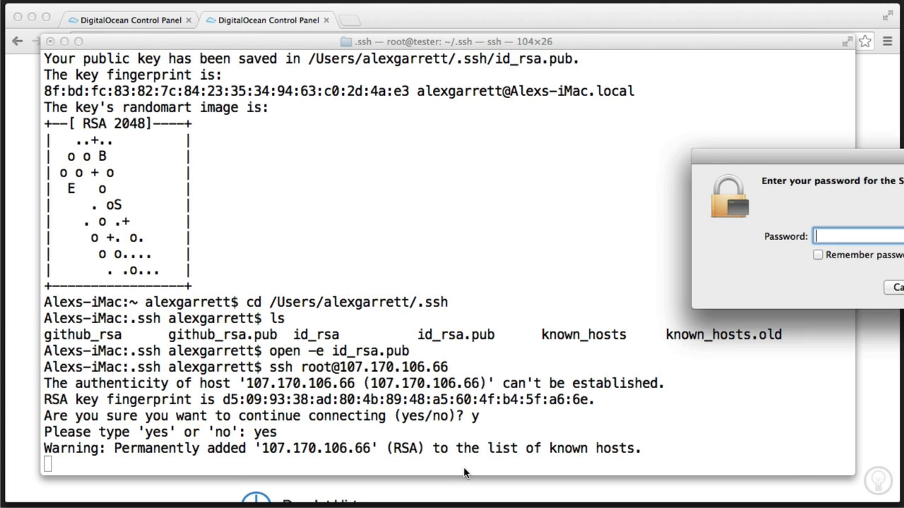
{"action": "mouse_move", "coordinate": [876, 156]}
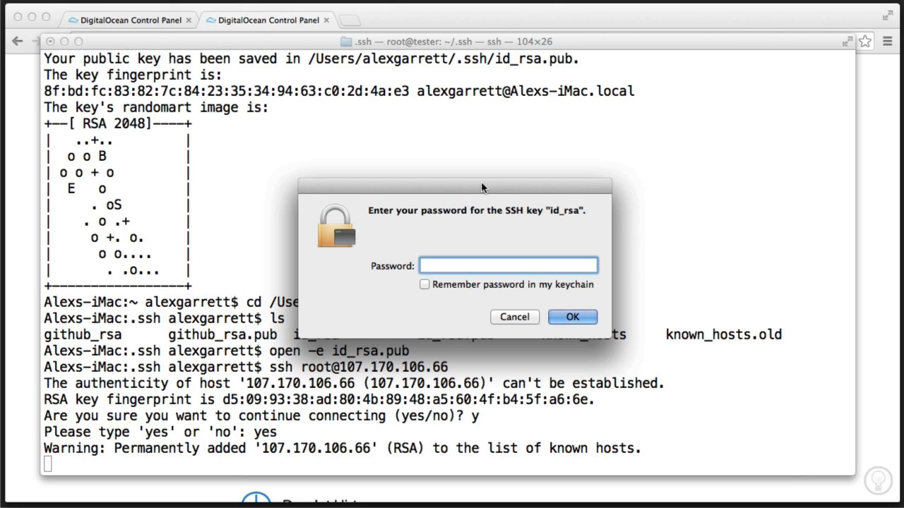
- Enter the id_rsa key passphrase to log into the server
{"action": "left_click", "coordinate": [507, 266]}
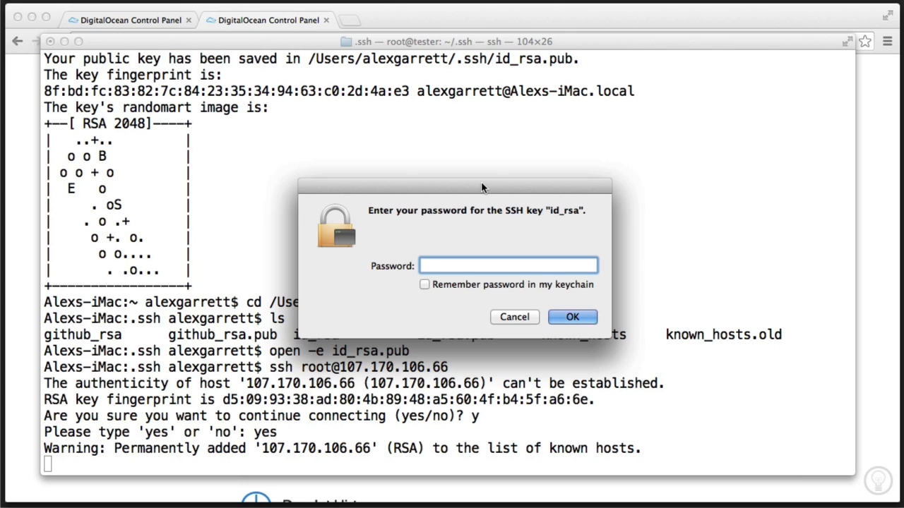
{"action": "type", "text": "••"}
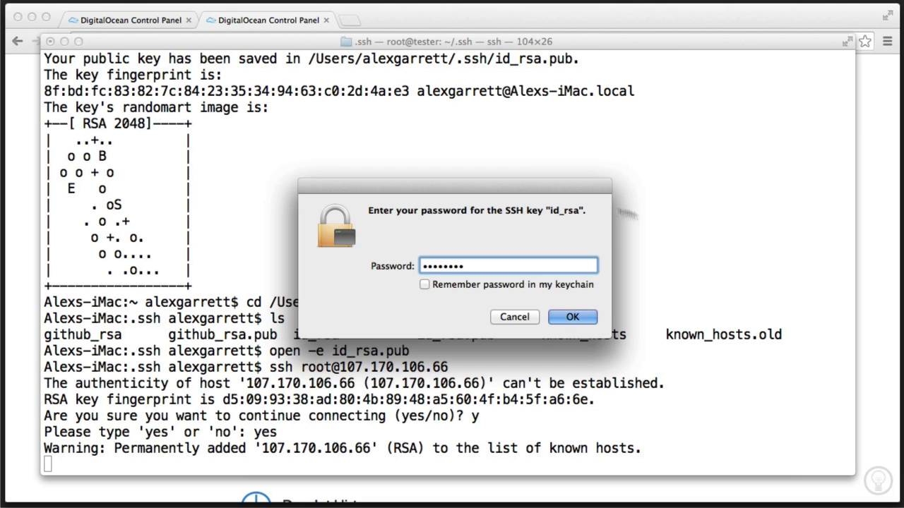
{"action": "left_click", "coordinate": [572, 316]}
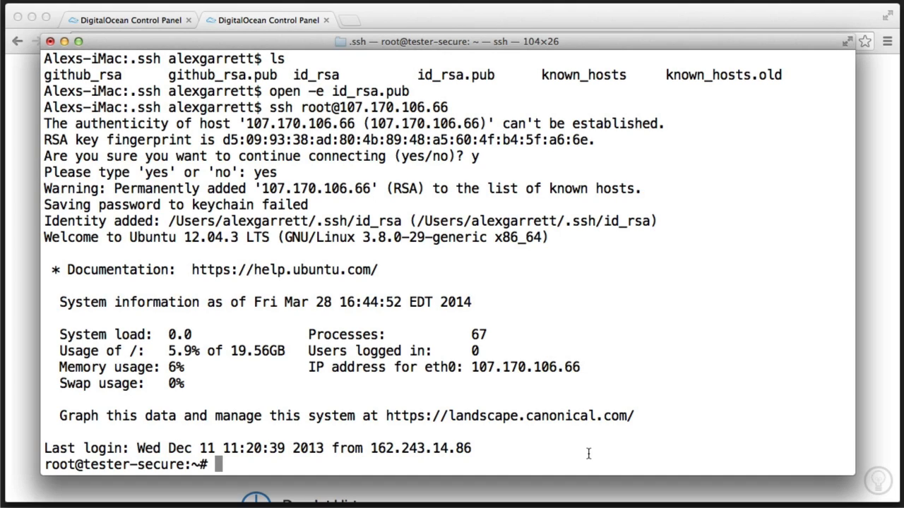
- Move into /etc/ssh, list its files, and enter sudo nano sshd_config
{"action": "type", "text": "cd /"}
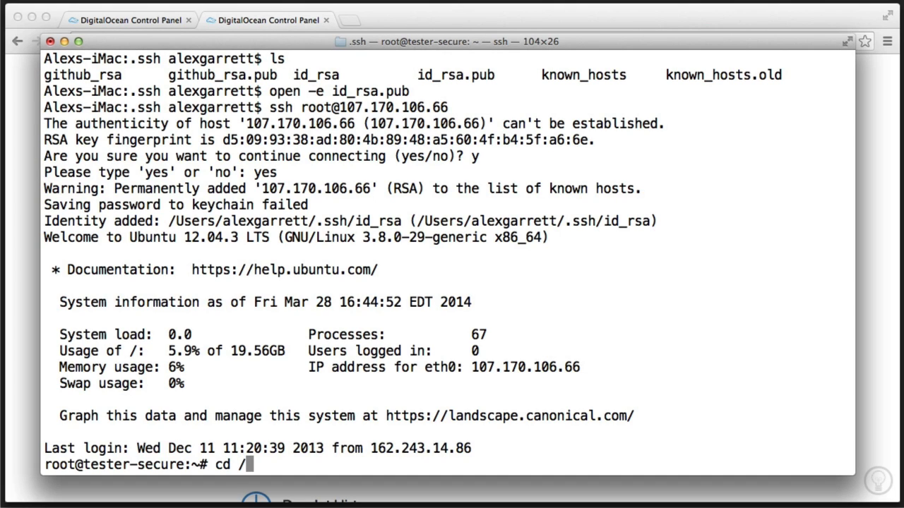
{"action": "type", "text": "etc/"}
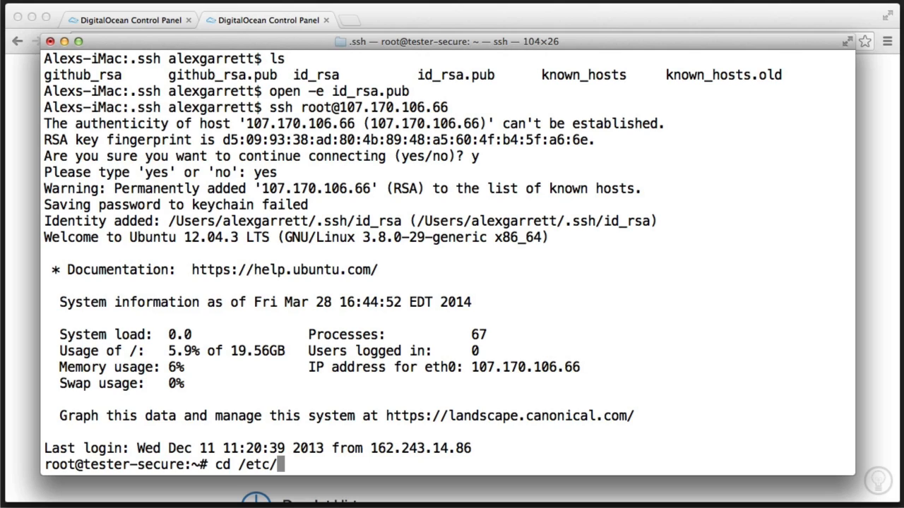
{"action": "type", "text": "ssh"}
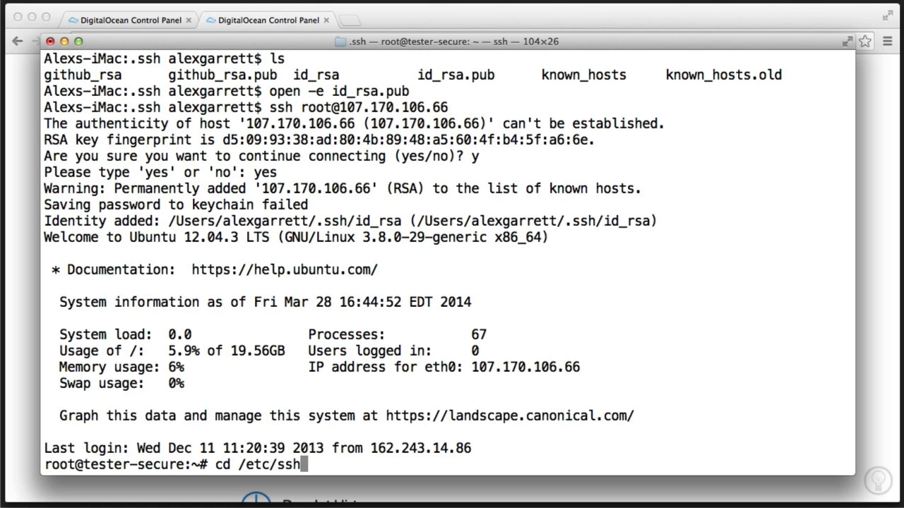
{"action": "type", "text": "/"}
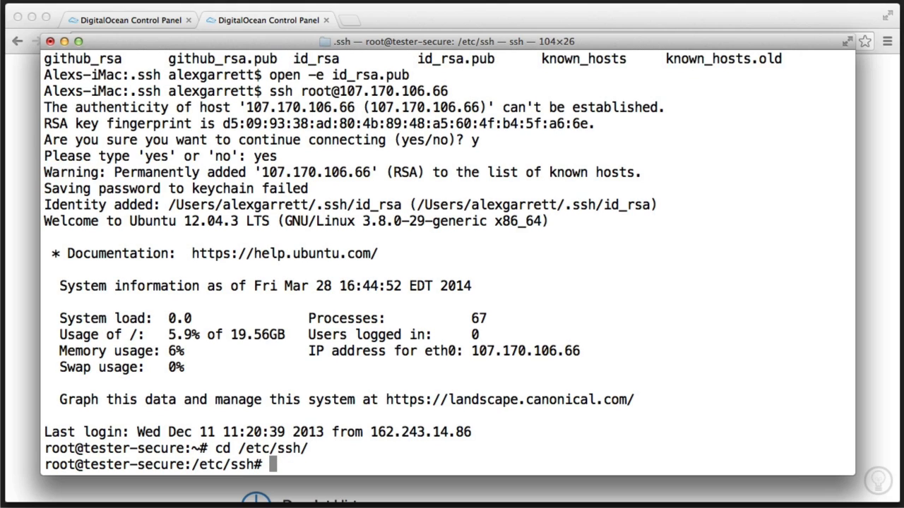
{"action": "type", "text": "ls"}
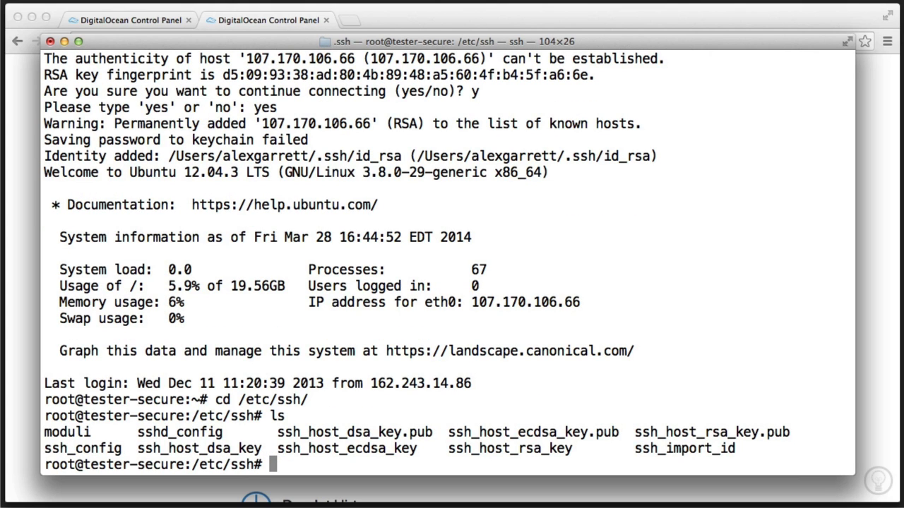
{"action": "type", "text": "sudo"}
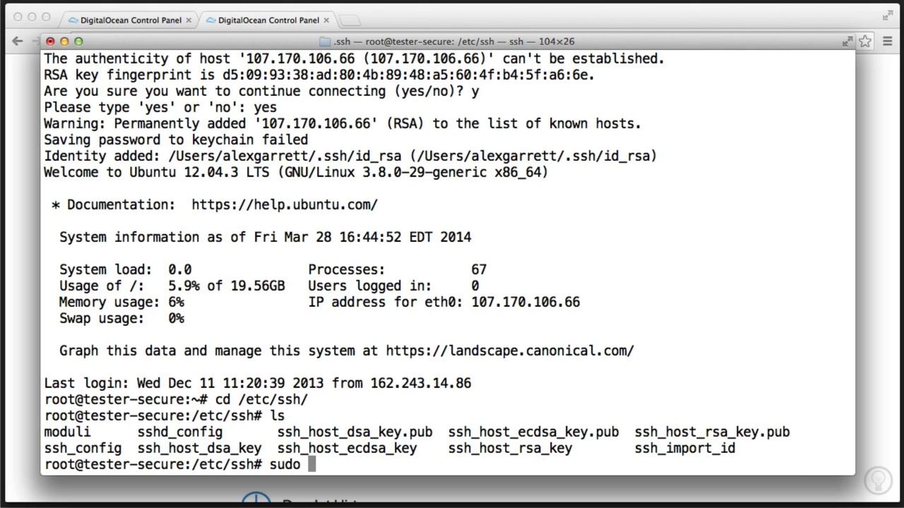
{"action": "type", "text": "nano"}
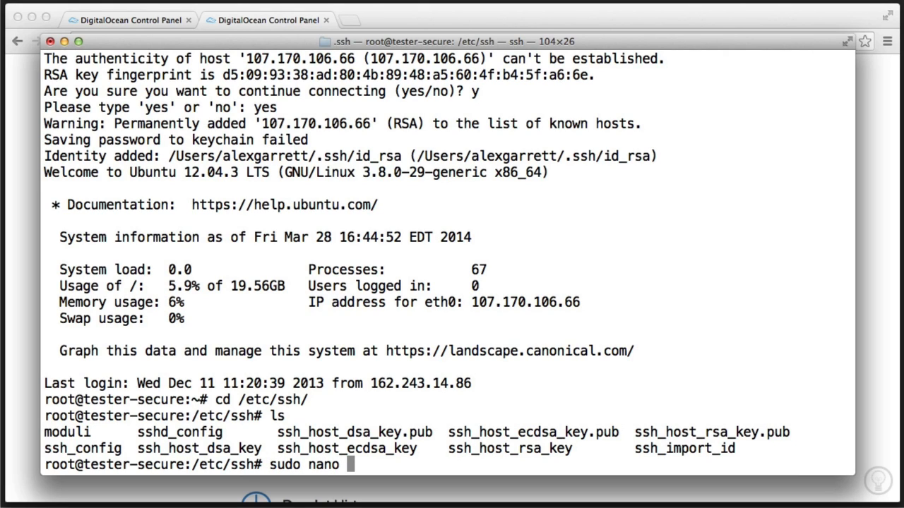
{"action": "type", "text": "ss"}
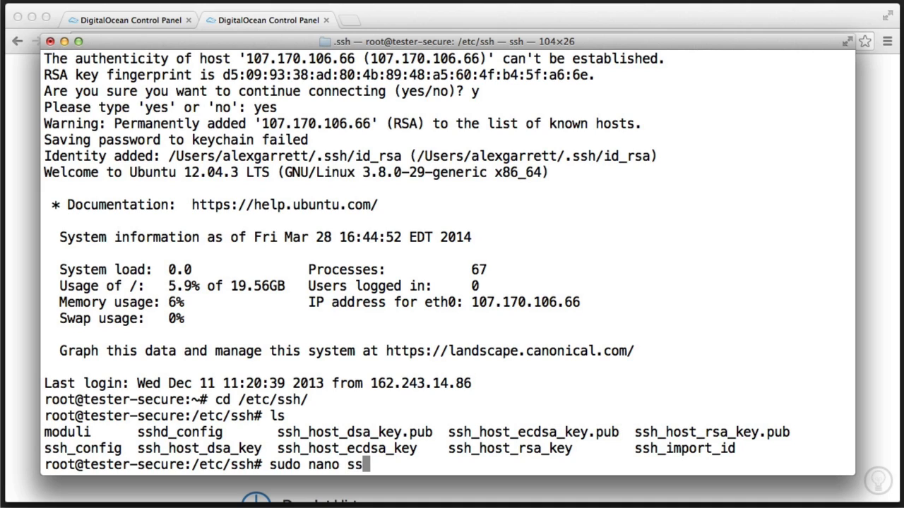
{"action": "type", "text": "hd_co"}
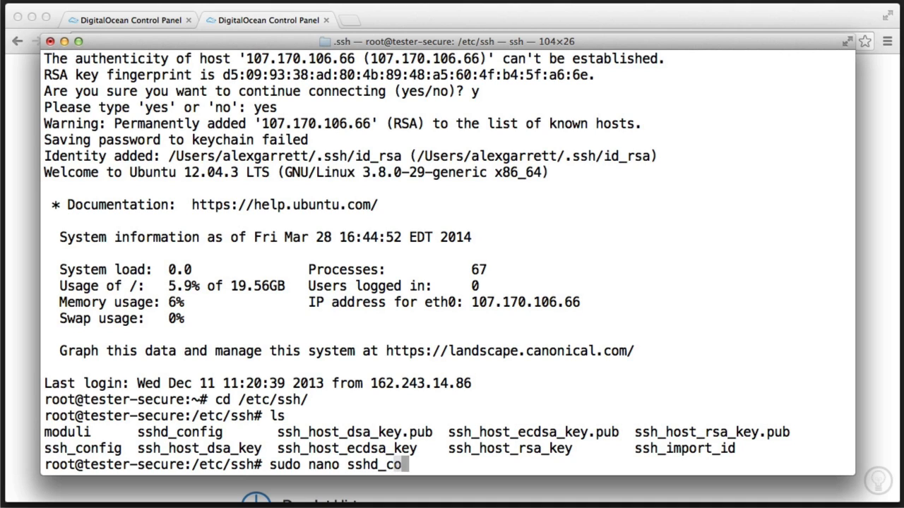
- Change PermitRootLogin to without-password in nano and write the file
{"action": "key", "text": "enter"}
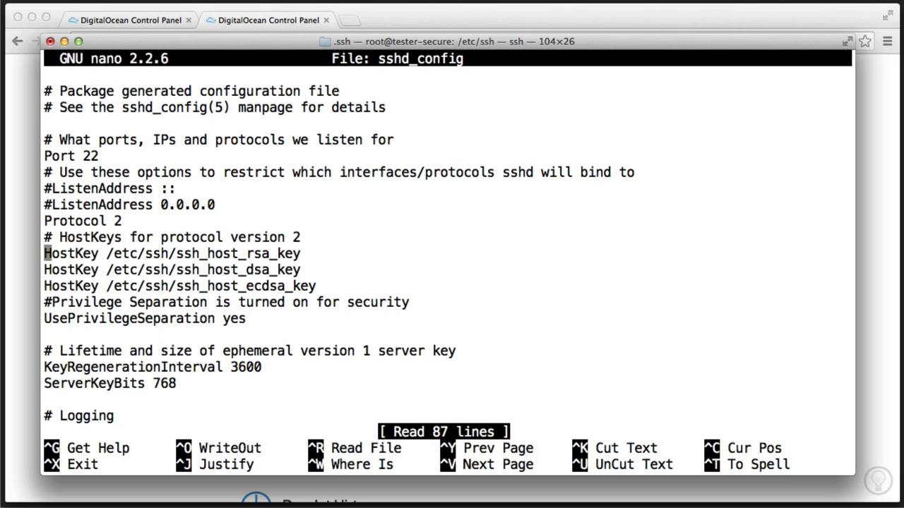
{"action": "scroll", "scroll_direction": "down", "scroll_amount": 3}
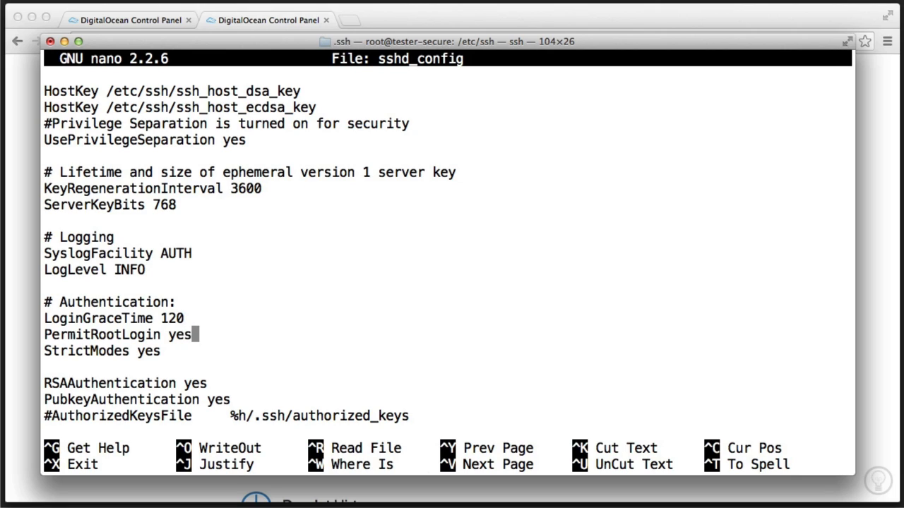
{"action": "type", "text": "without"}
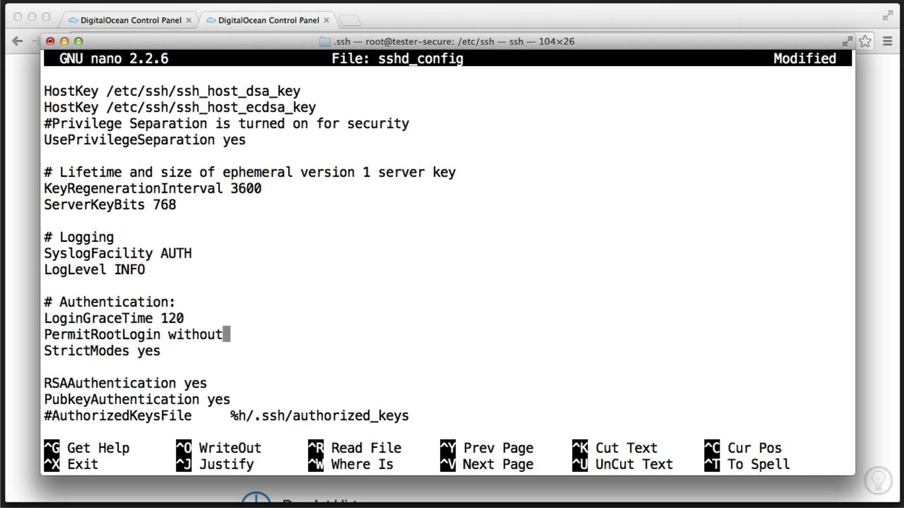
{"action": "type", "text": "-password"}
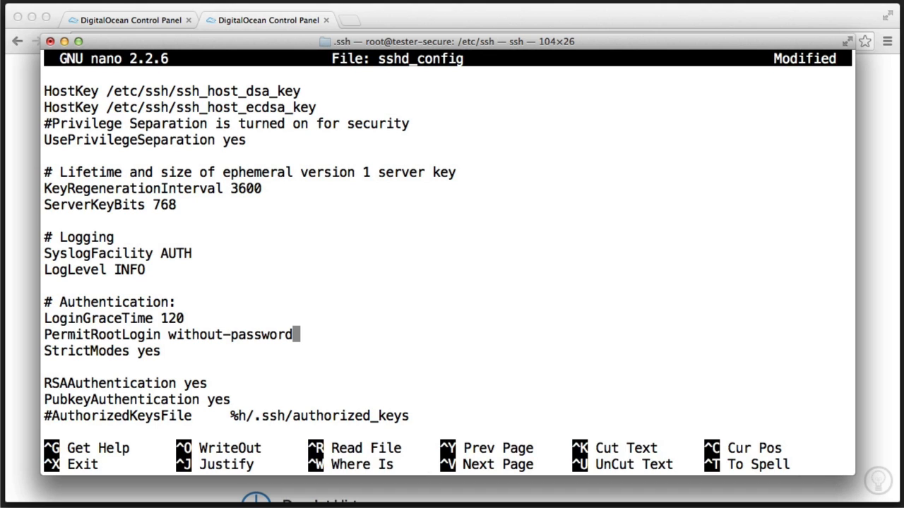
{"action": "key", "text": "ctrl+o"}
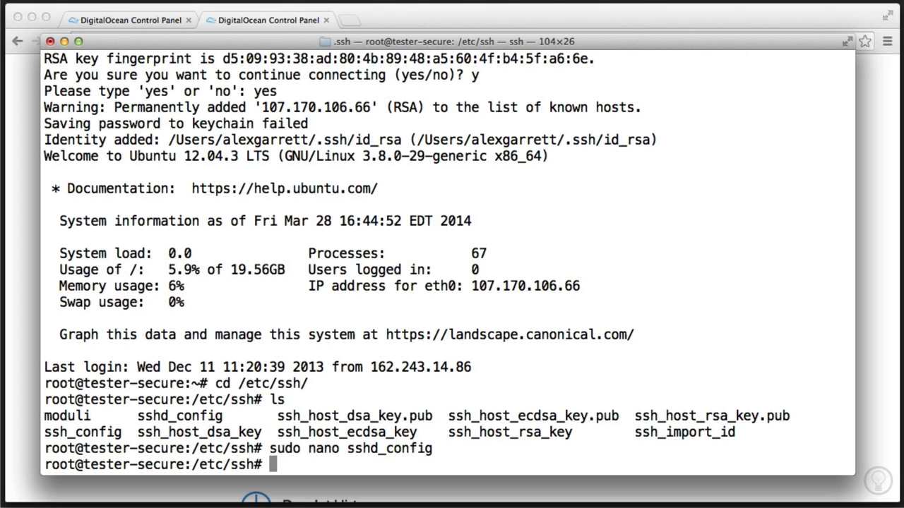
- List the running ssh processes with ps auxw | grep ssh
{"action": "type", "text": "ps au"}
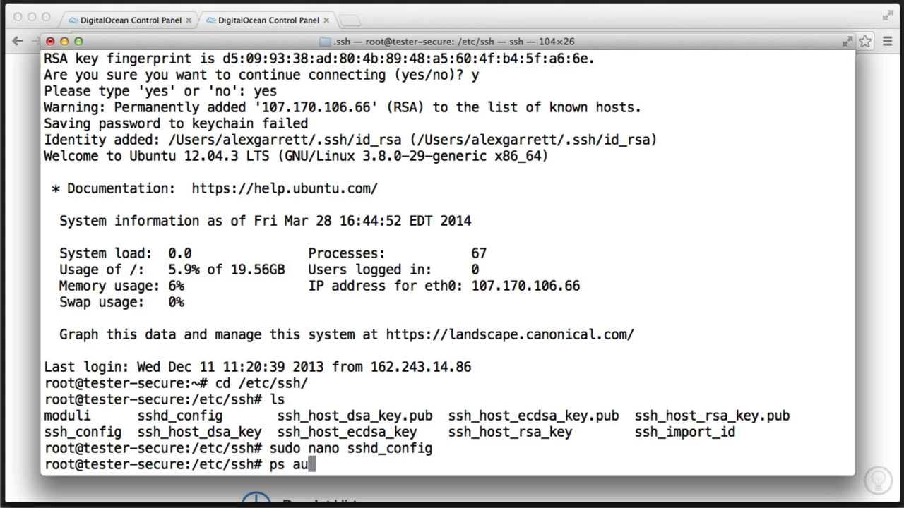
{"action": "type", "text": "xw ~"}
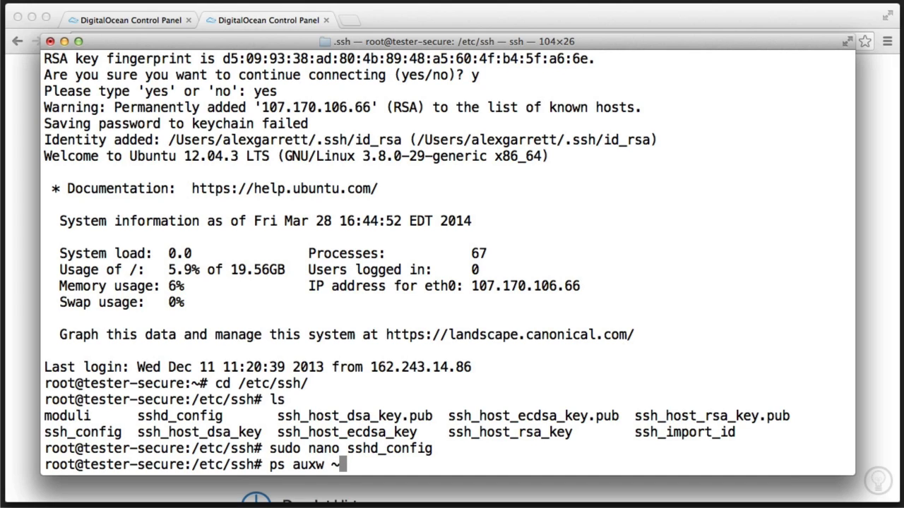
{"action": "type", "text": "| gr"}
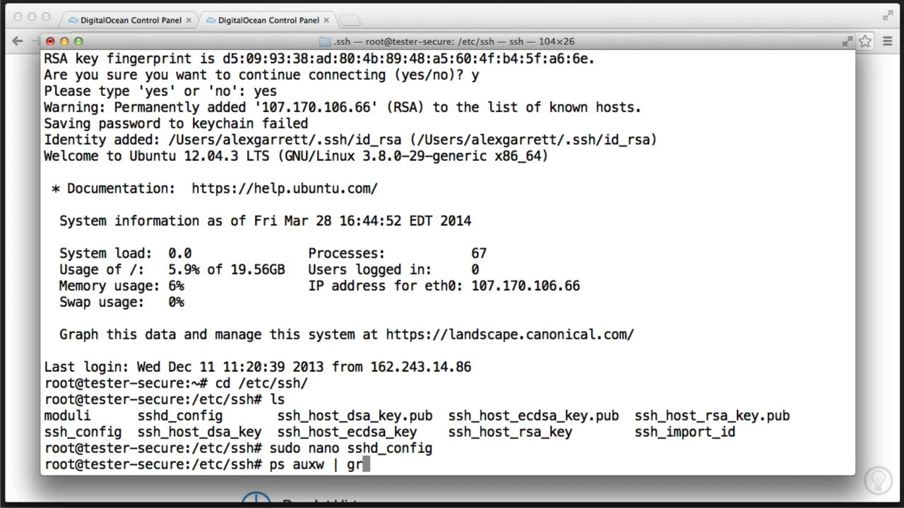
{"action": "type", "text": "ep ssh"}
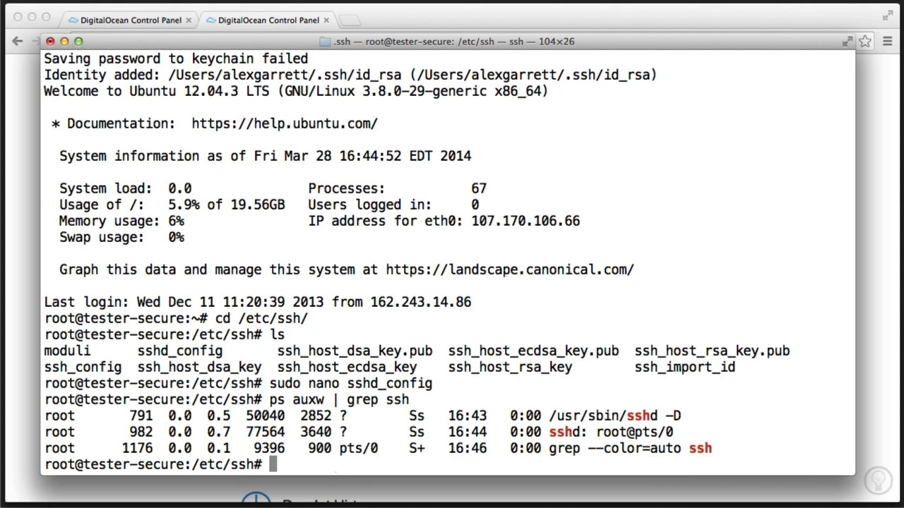
- Send a hangup signal to sshd PID 791 with kill -HUP 791
{"action": "type", "text": "kill"}
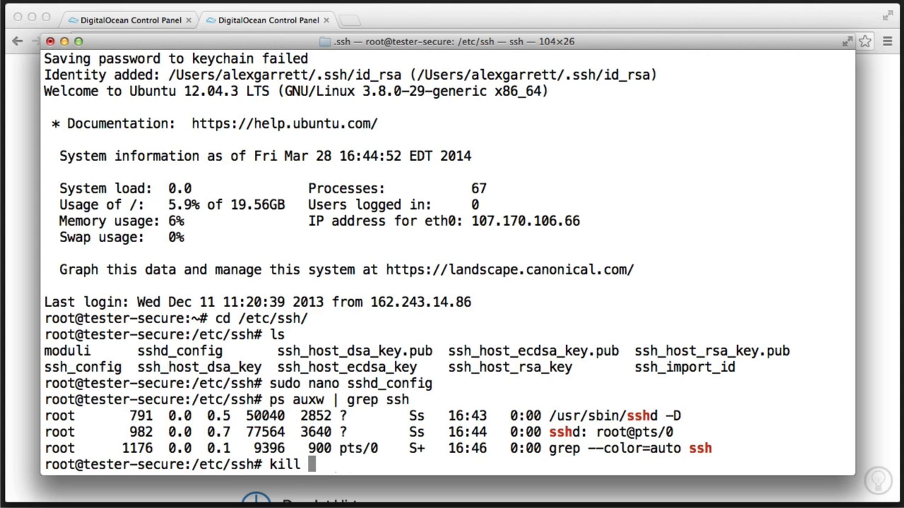
{"action": "type", "text": "-HUP"}
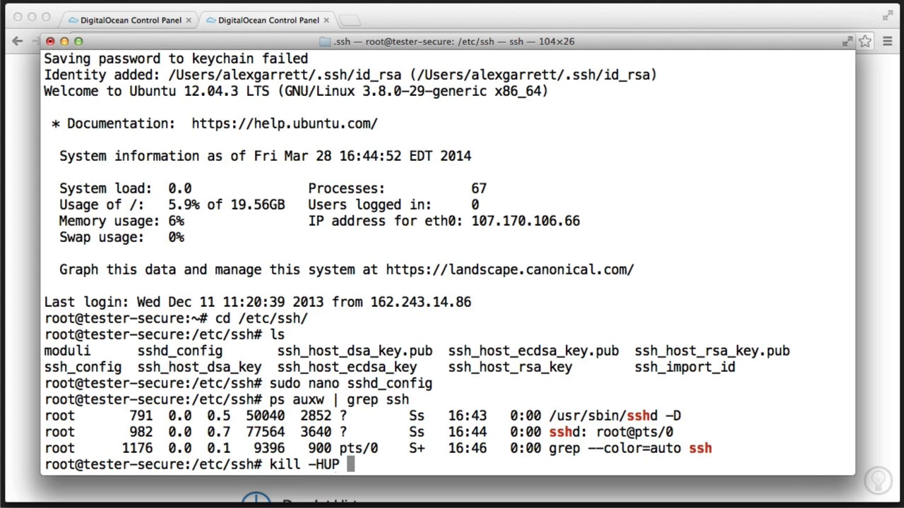
{"action": "type", "text": "791"}
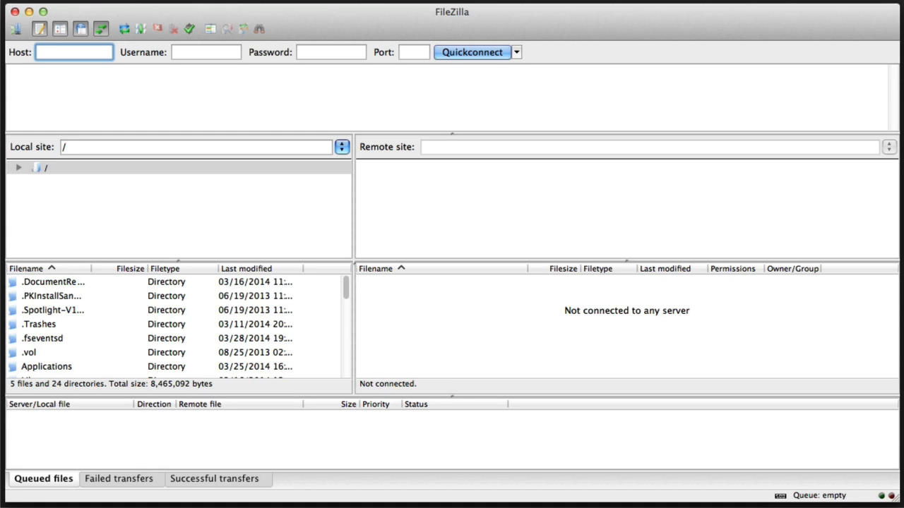
- Fill FileZilla with host 107.170.106.66 copied from DigitalOcean, user root, port 22
{"action": "left_click", "coordinate": [73, 51]}
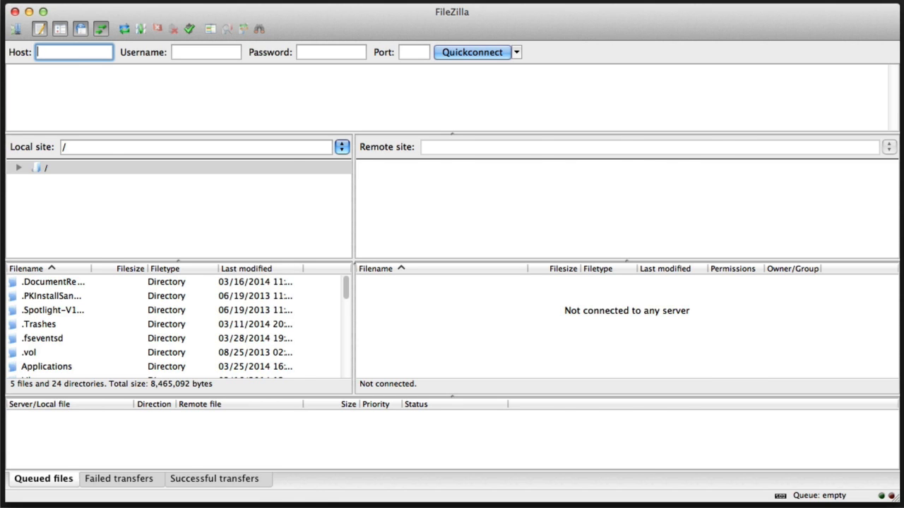
{"action": "right_click", "coordinate": [320, 160]}
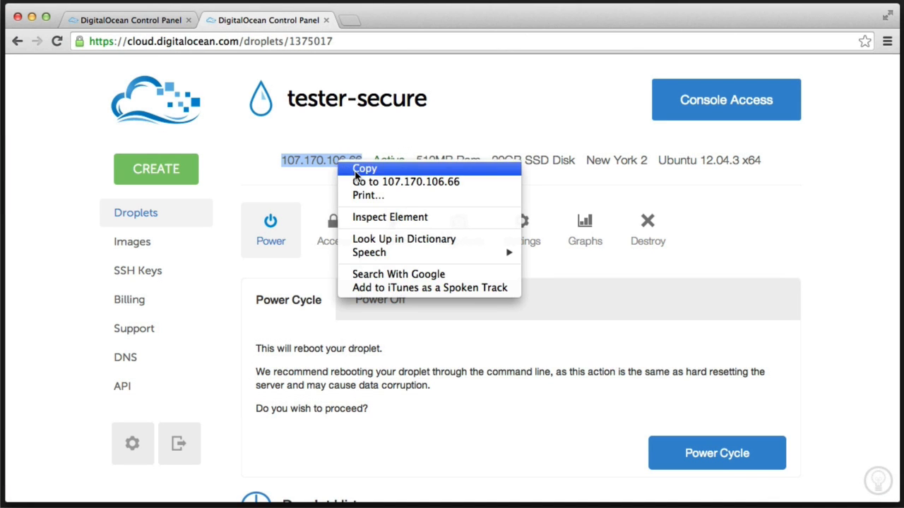
{"action": "left_click", "coordinate": [365, 168]}
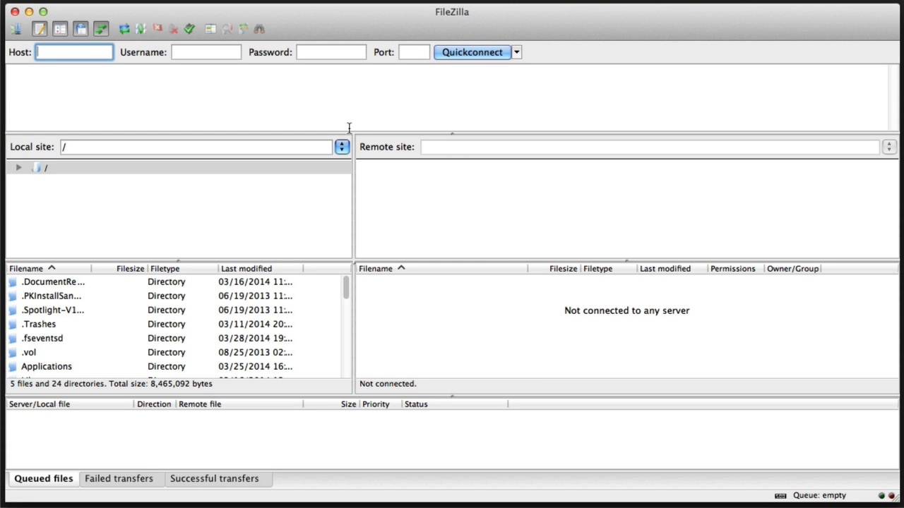
{"action": "type", "text": "root"}
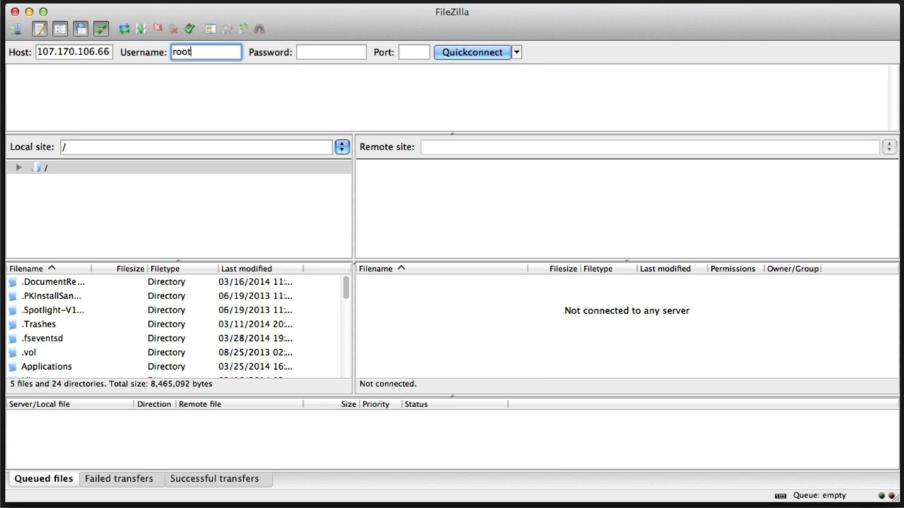
{"action": "type", "text": "22"}
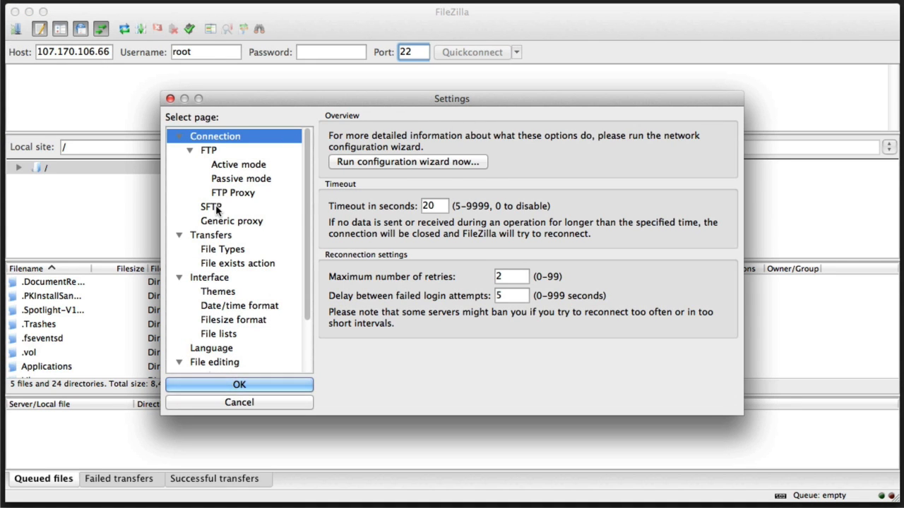
- Add the Desktop ssh-rsa key file under Connection > SFTP settings
{"action": "left_click", "coordinate": [211, 206]}
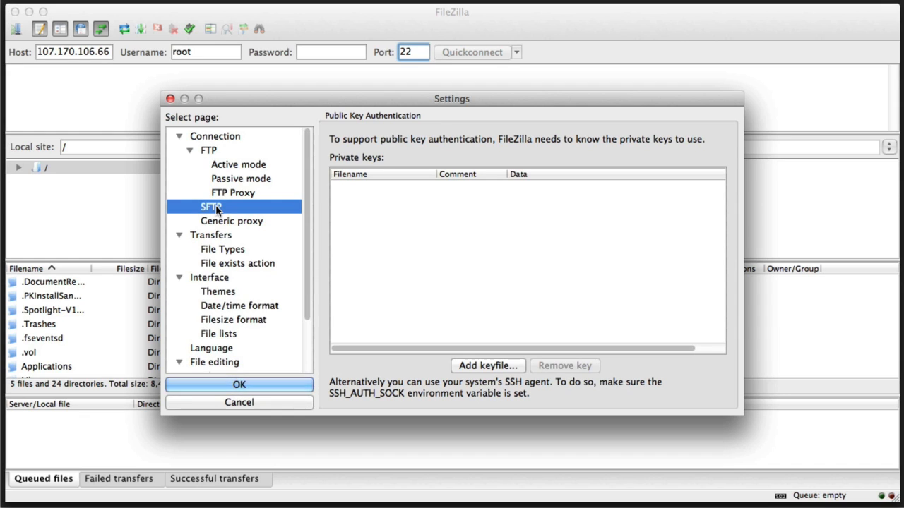
{"action": "mouse_move", "coordinate": [488, 366]}
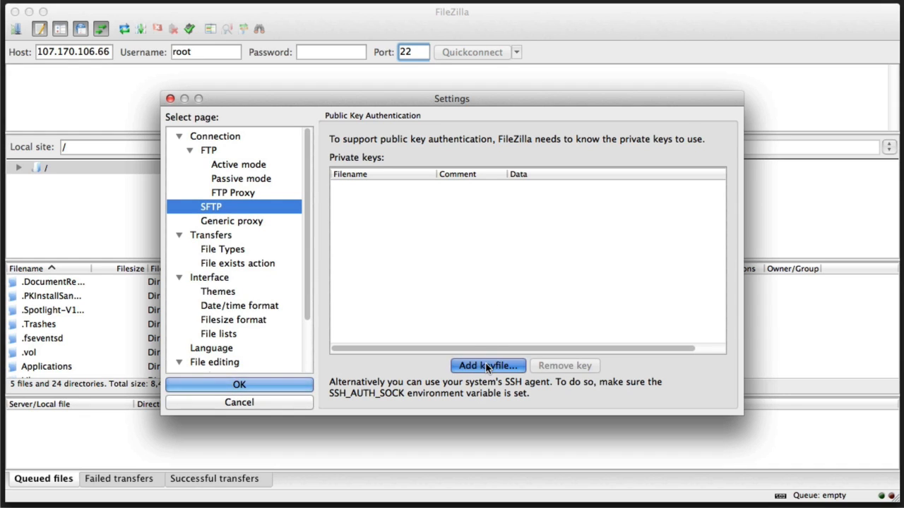
{"action": "left_click", "coordinate": [487, 366]}
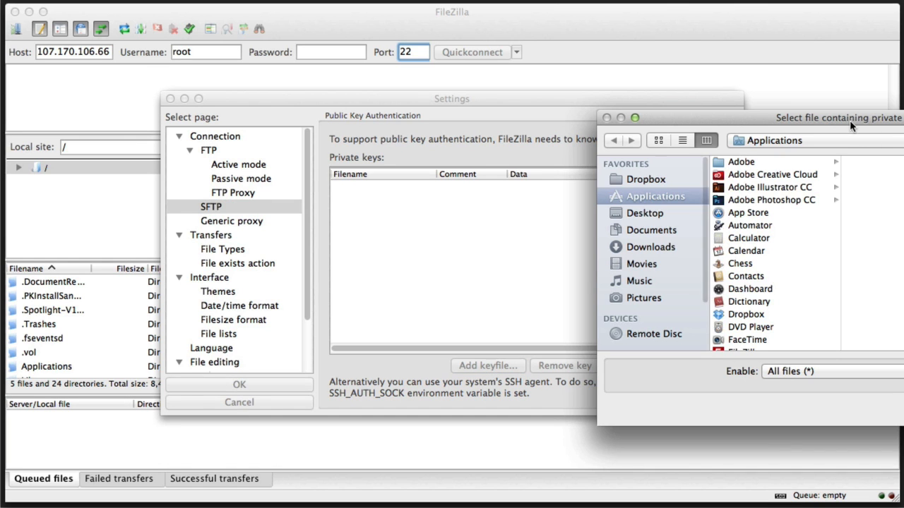
{"action": "left_click", "coordinate": [269, 229]}
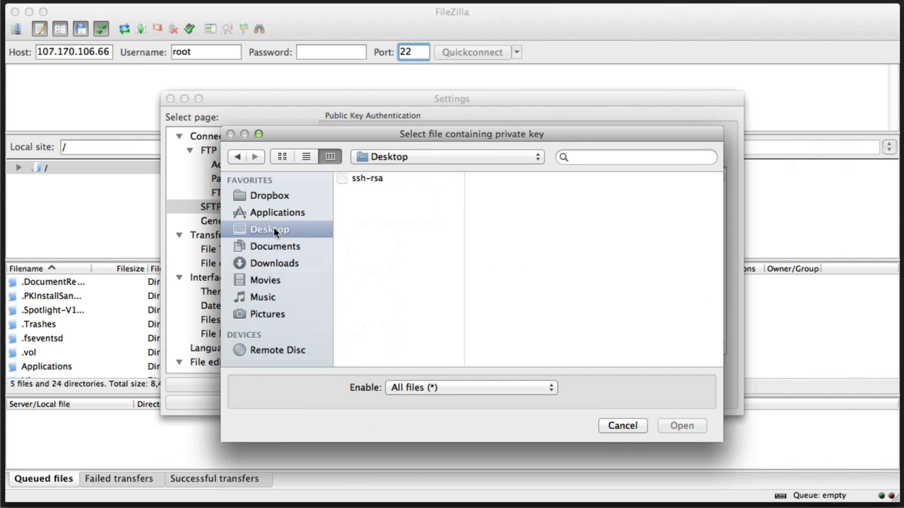
{"action": "left_click", "coordinate": [367, 178]}
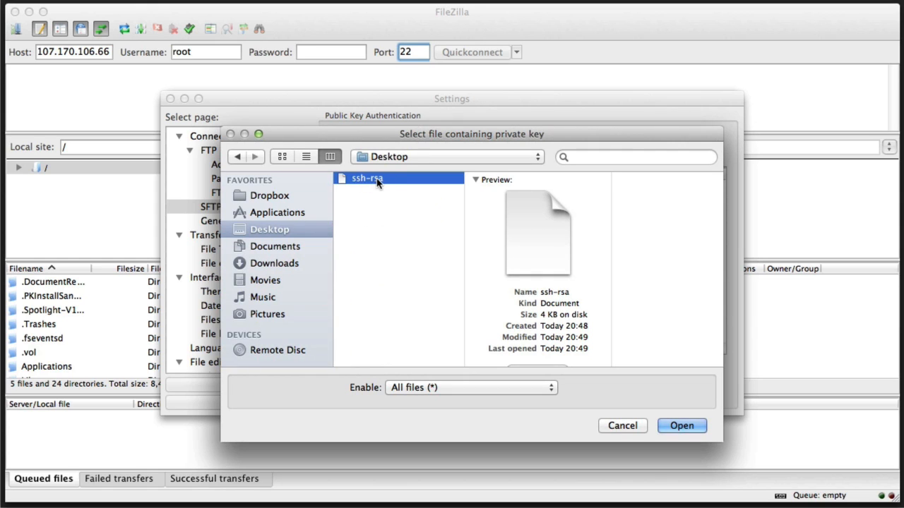
{"action": "mouse_move", "coordinate": [375, 187]}
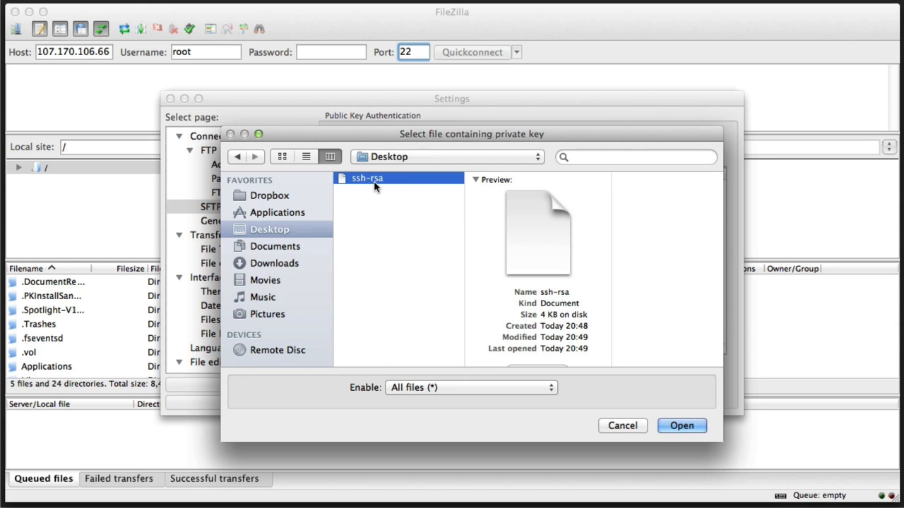
{"action": "left_click", "coordinate": [681, 425]}
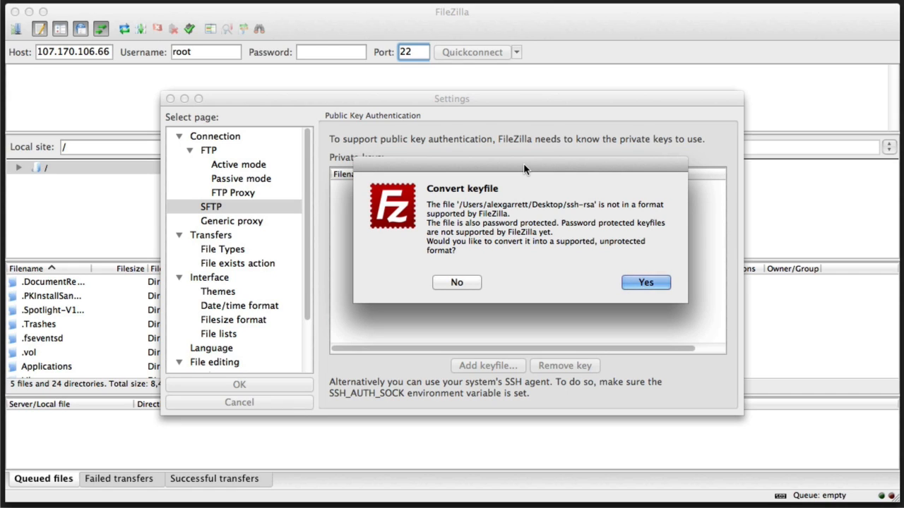
- Convert the passphrase-protected key and save it unprotected as ssh-rsa-unprotected
{"action": "left_click", "coordinate": [645, 282]}
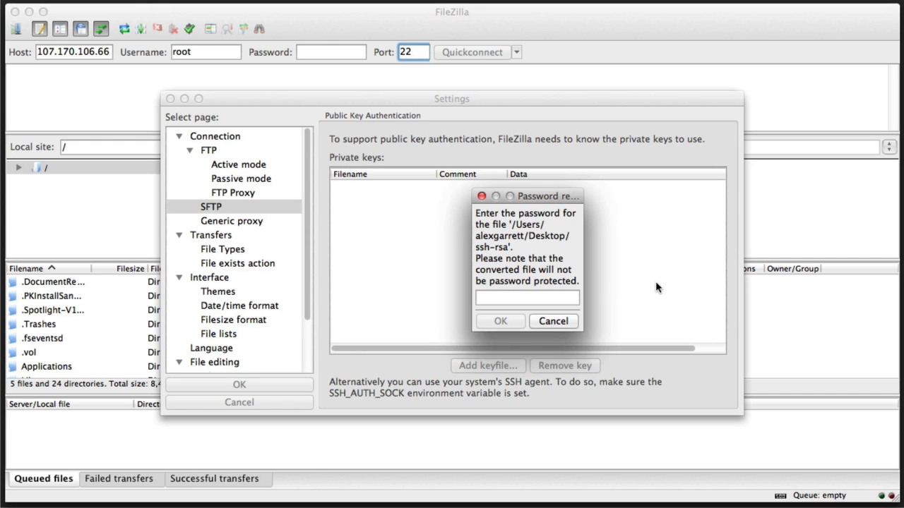
{"action": "type", "text": "••••"}
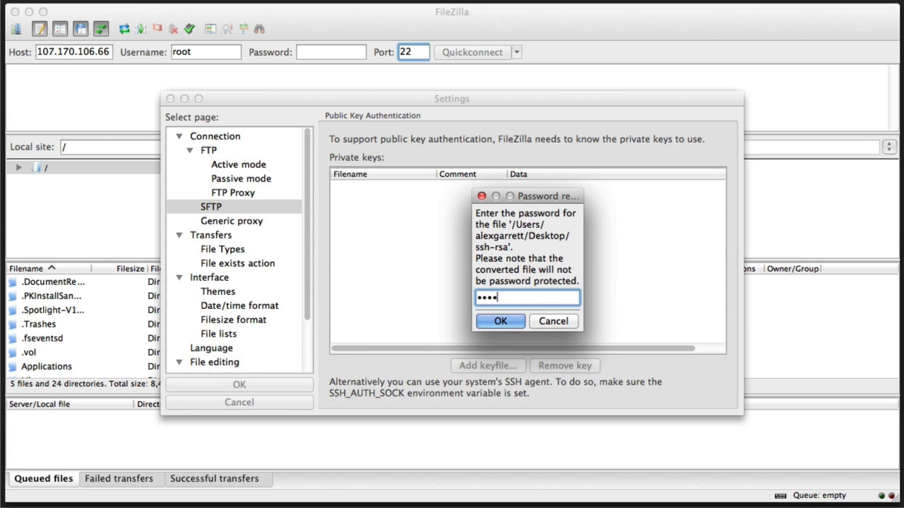
{"action": "left_click", "coordinate": [500, 321]}
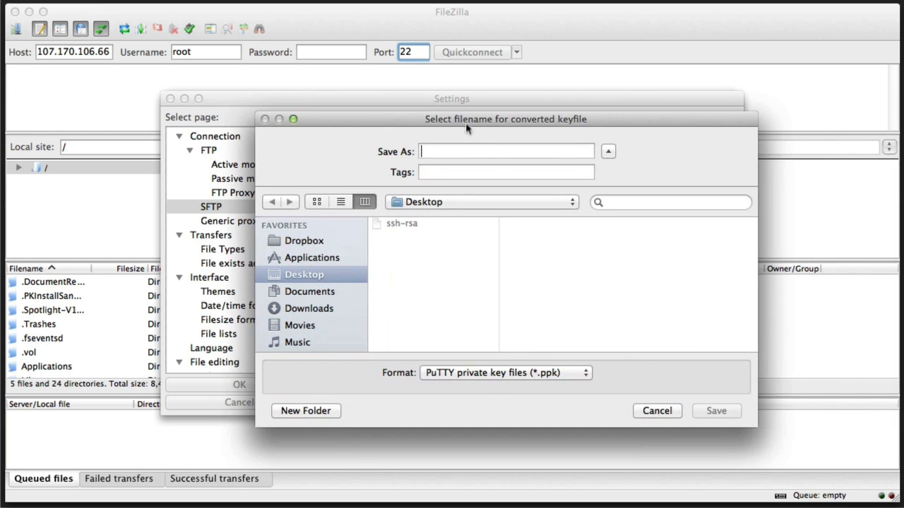
{"action": "type", "text": "ssh-rsa-unprotected"}
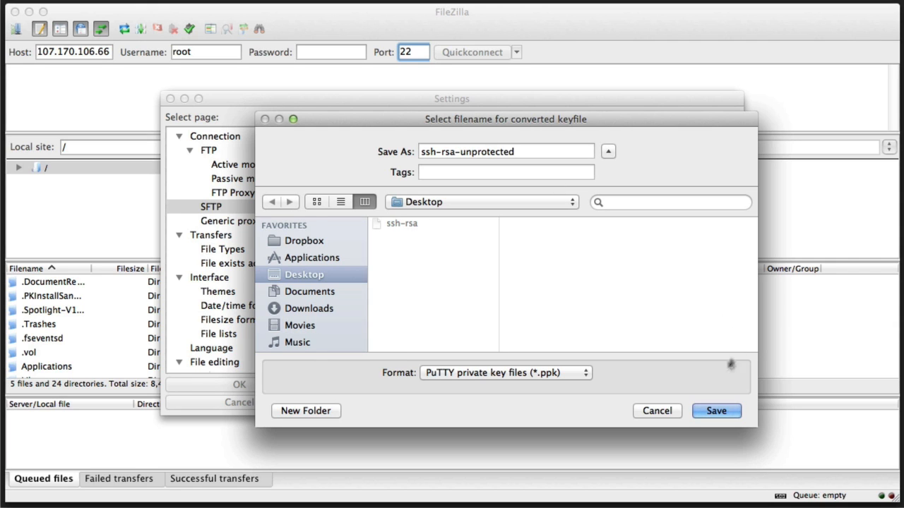
{"action": "left_click", "coordinate": [715, 411]}
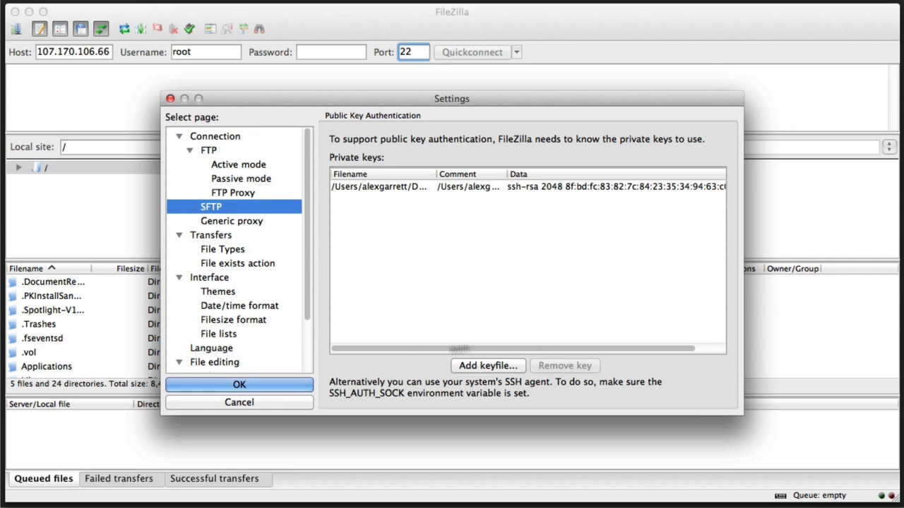
- Close Settings, Quickconnect over SFTP as root, and trust the unknown host key
{"action": "left_click", "coordinate": [239, 385]}
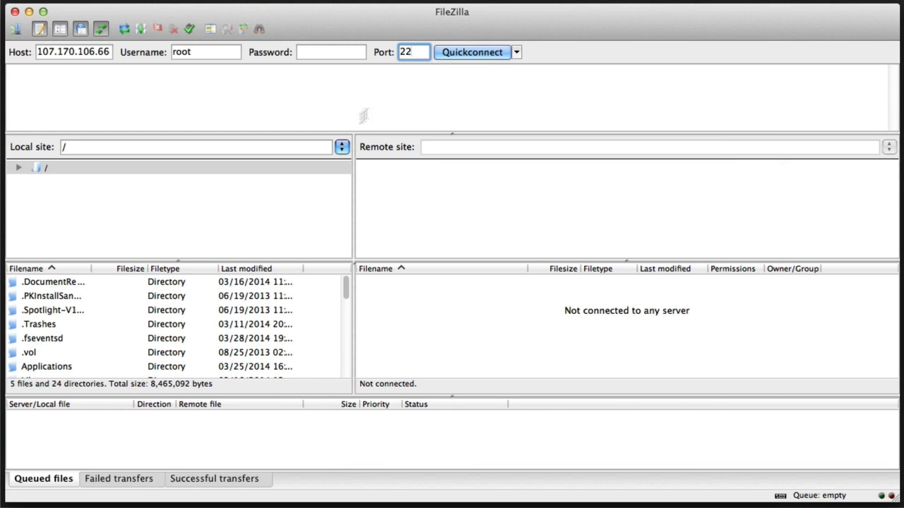
{"action": "left_click", "coordinate": [472, 51]}
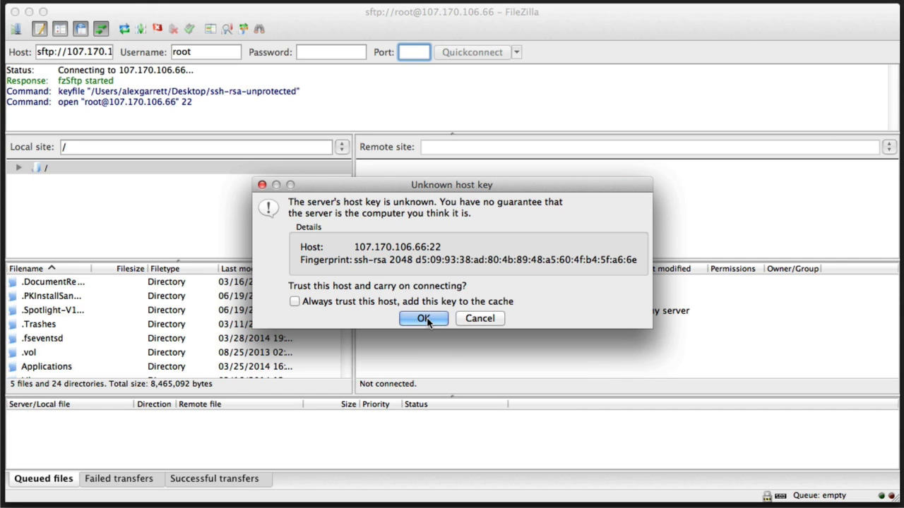
{"action": "left_click", "coordinate": [423, 319]}
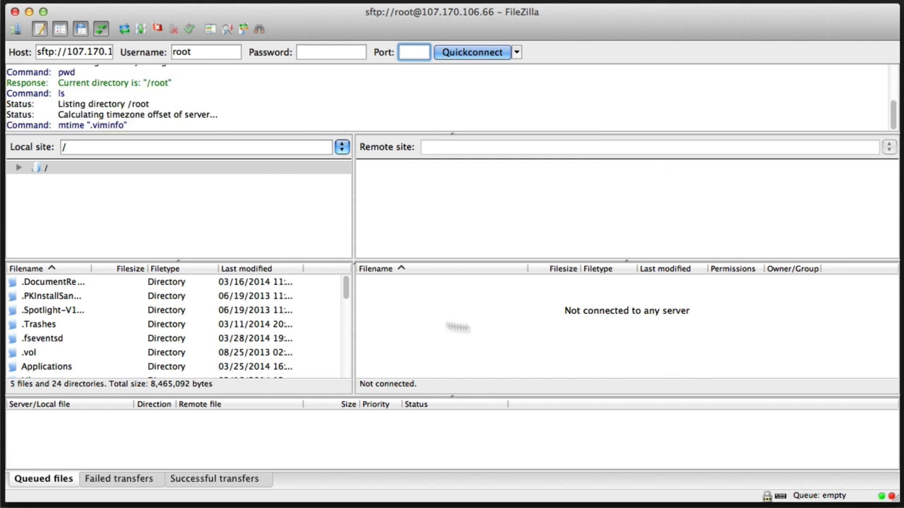
{"action": "left_click", "coordinate": [471, 51]}
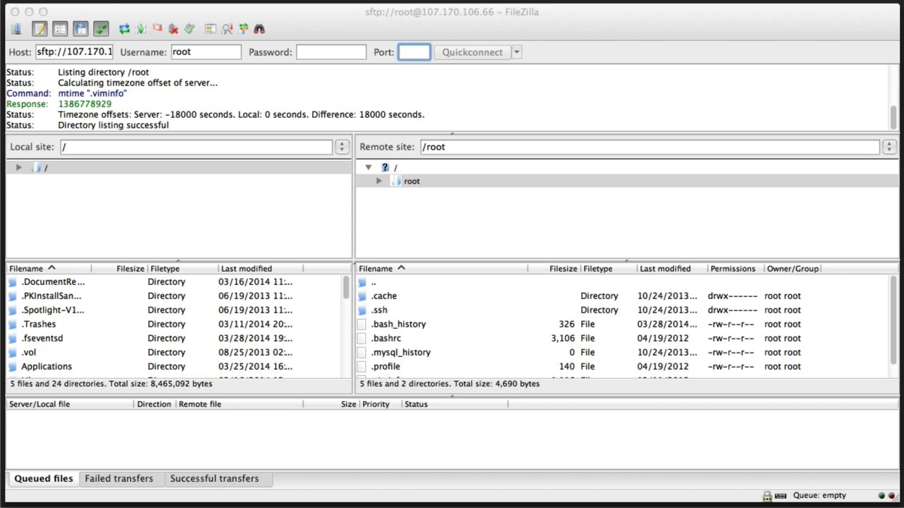